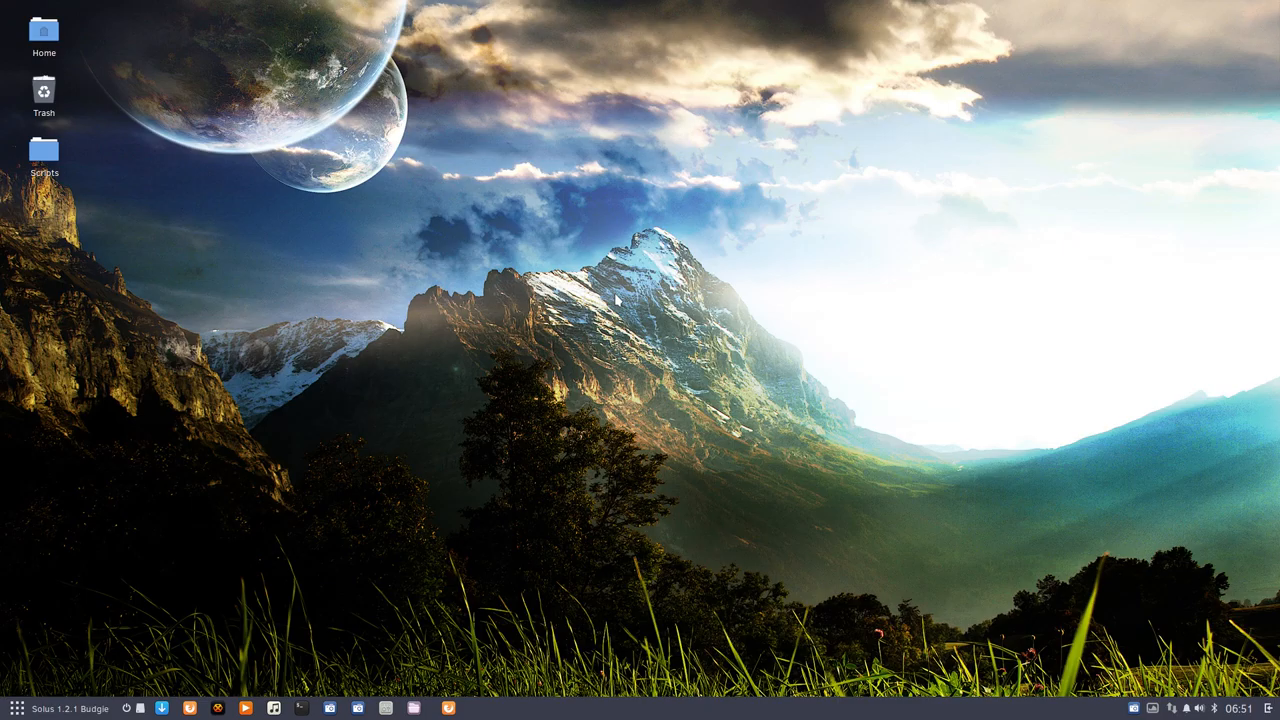
{"action": "mouse_move", "coordinate": [408, 503]}
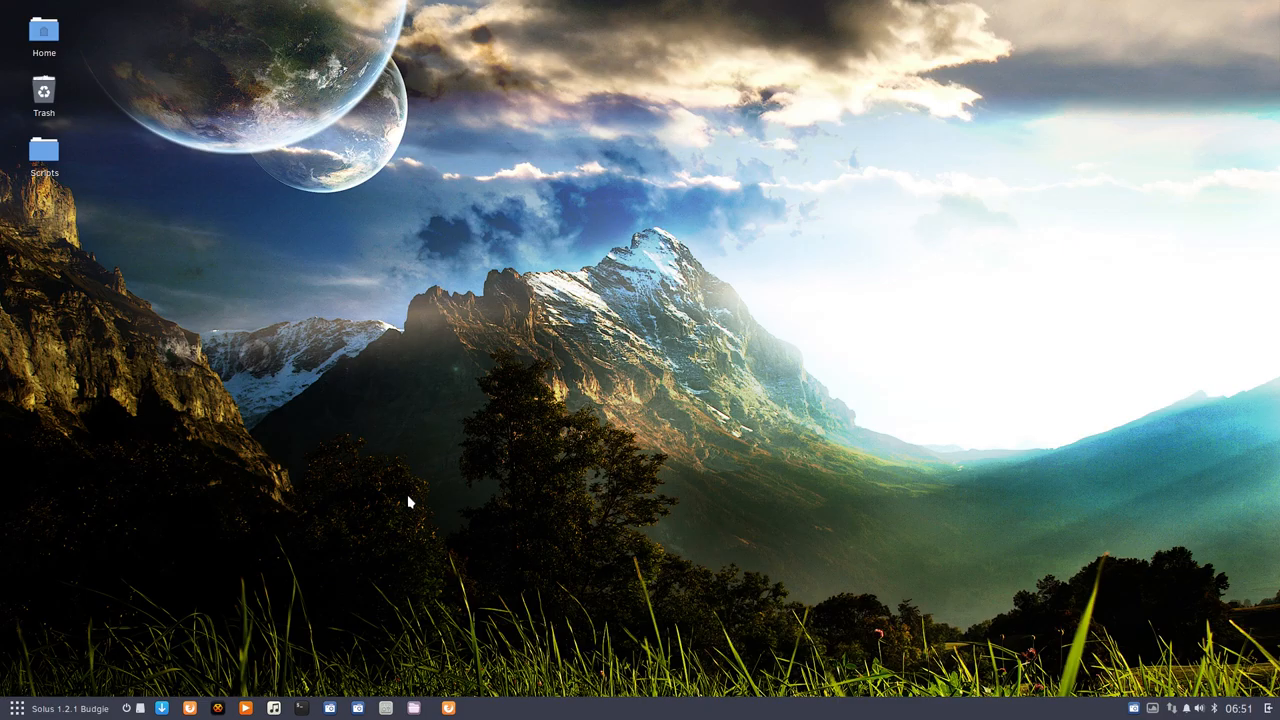
Download Ultimate-Solus-master.zip from the GitHub page and open the Downloads folder
{"action": "left_click", "coordinate": [447, 708]}
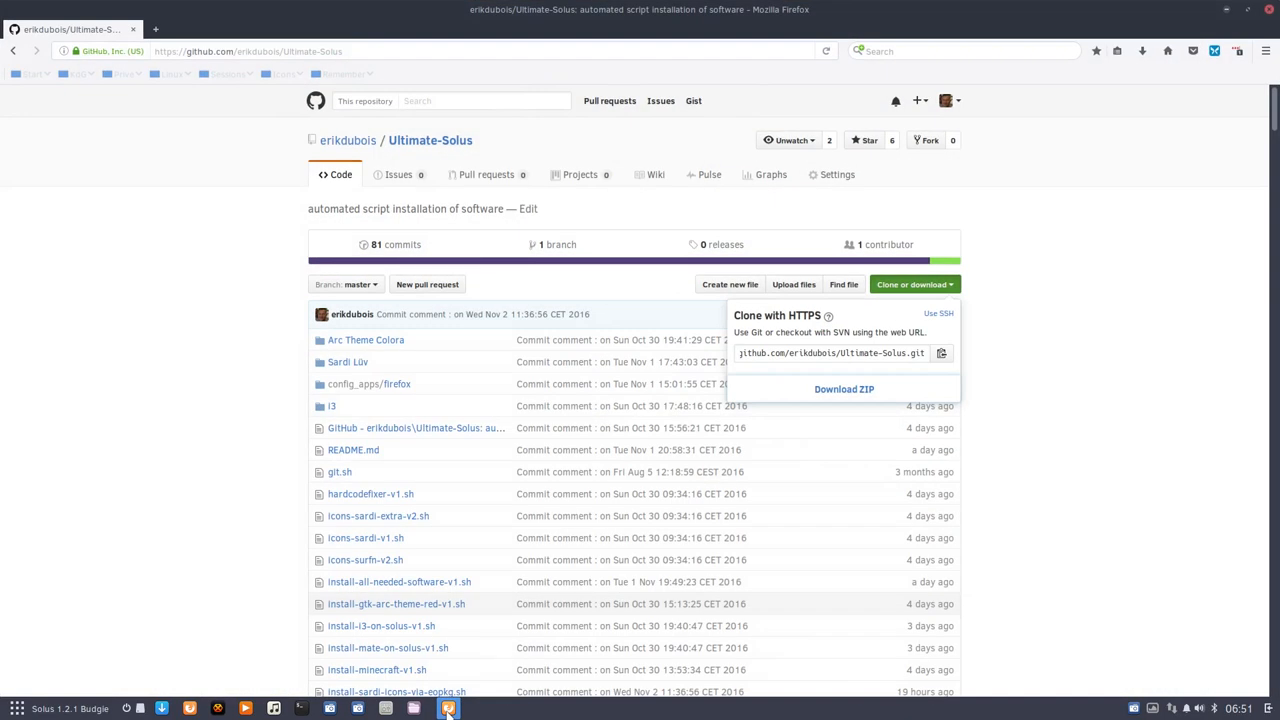
{"action": "scroll", "scroll_direction": "down", "scroll_amount": 3}
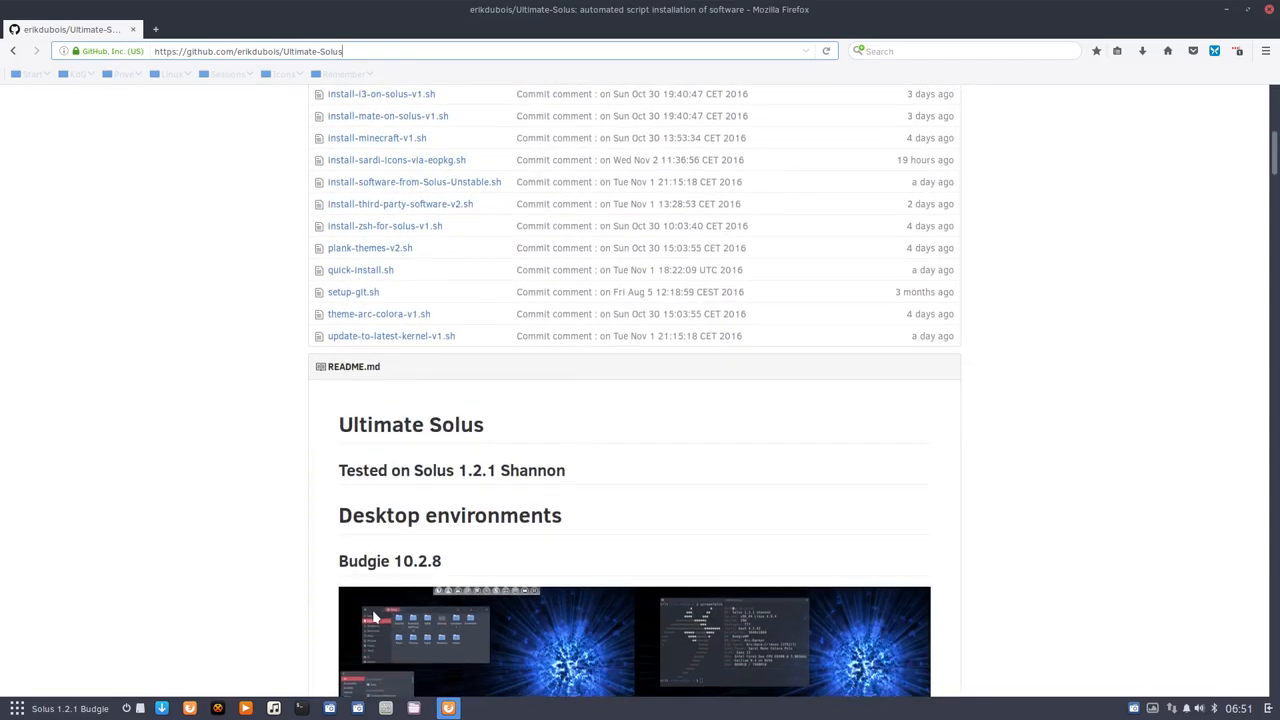
{"action": "scroll", "scroll_direction": "down", "scroll_amount": 3}
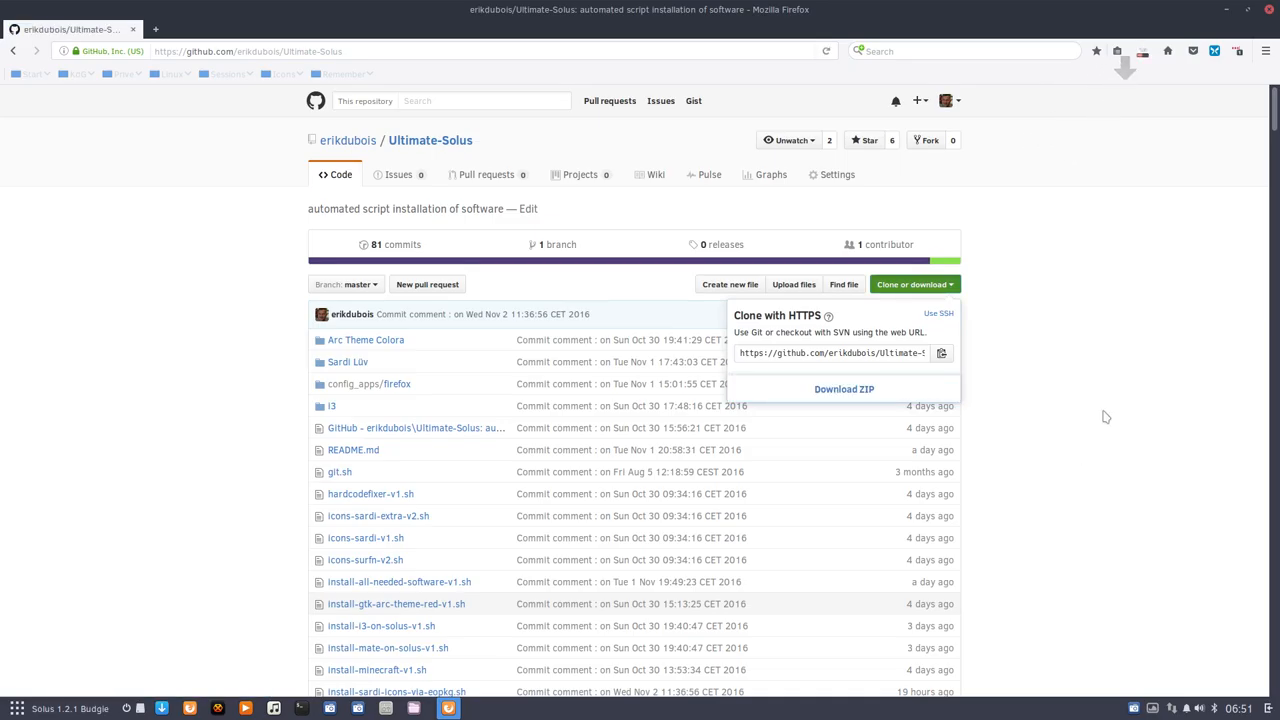
{"action": "left_click", "coordinate": [1142, 51]}
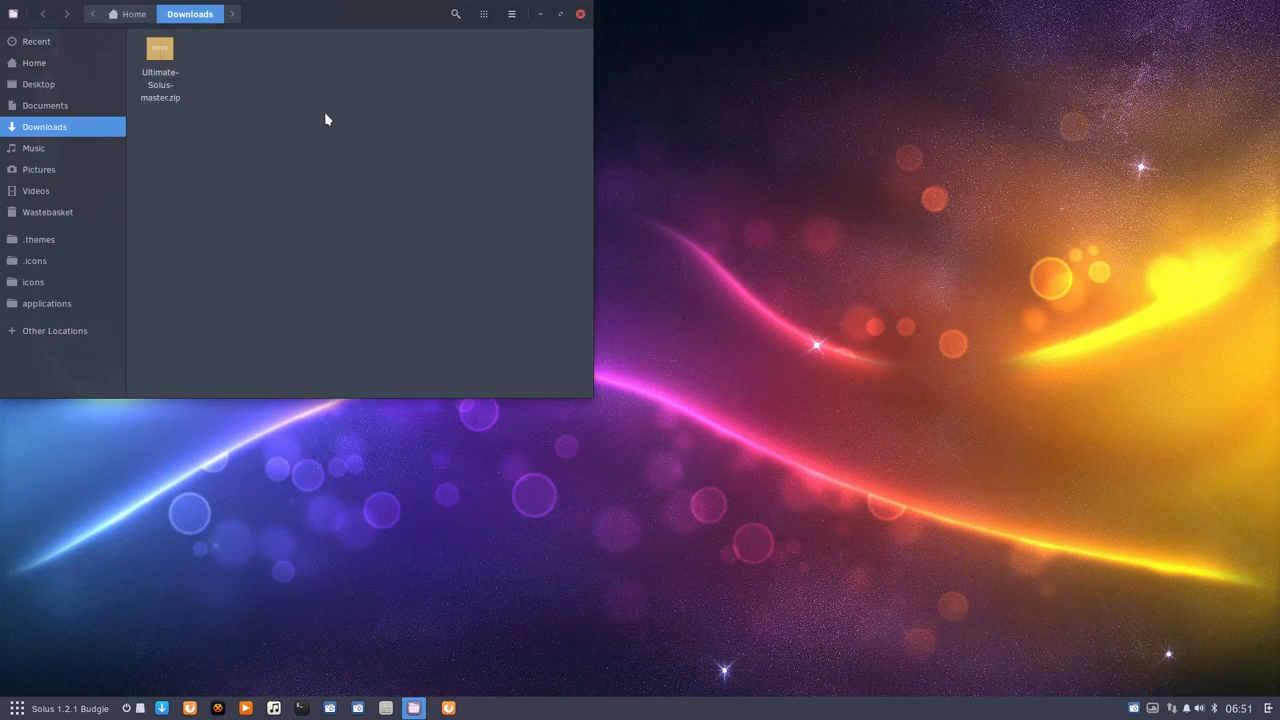
Extract Ultimate-Solus-master.zip here and open icons-sardi-v1.sh in the text editor
{"action": "left_click", "coordinate": [160, 60]}
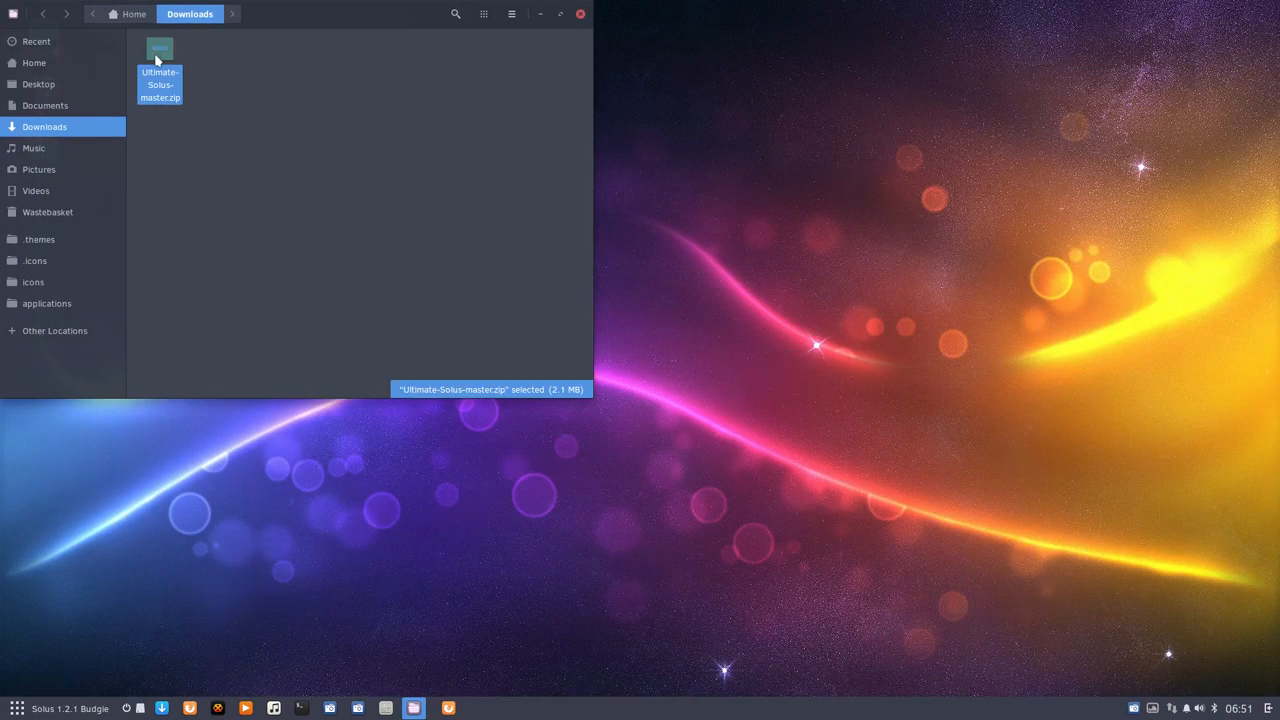
{"action": "right_click", "coordinate": [160, 55]}
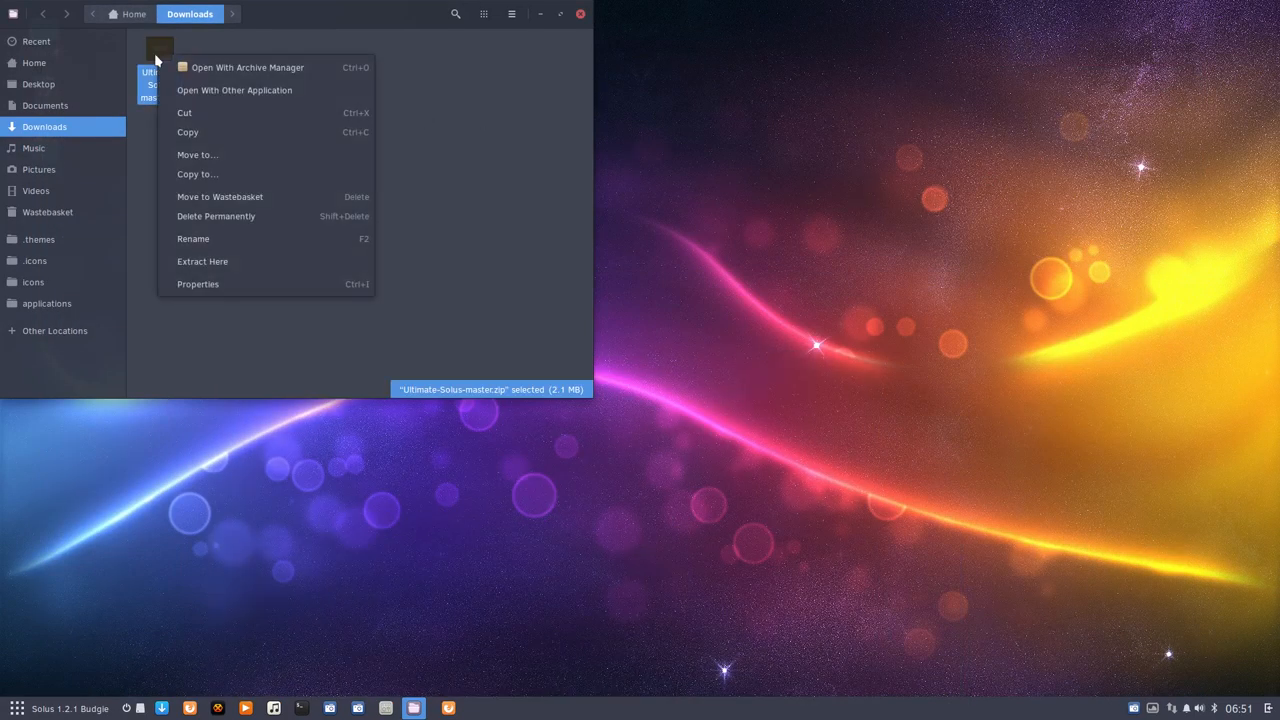
{"action": "left_click", "coordinate": [202, 261]}
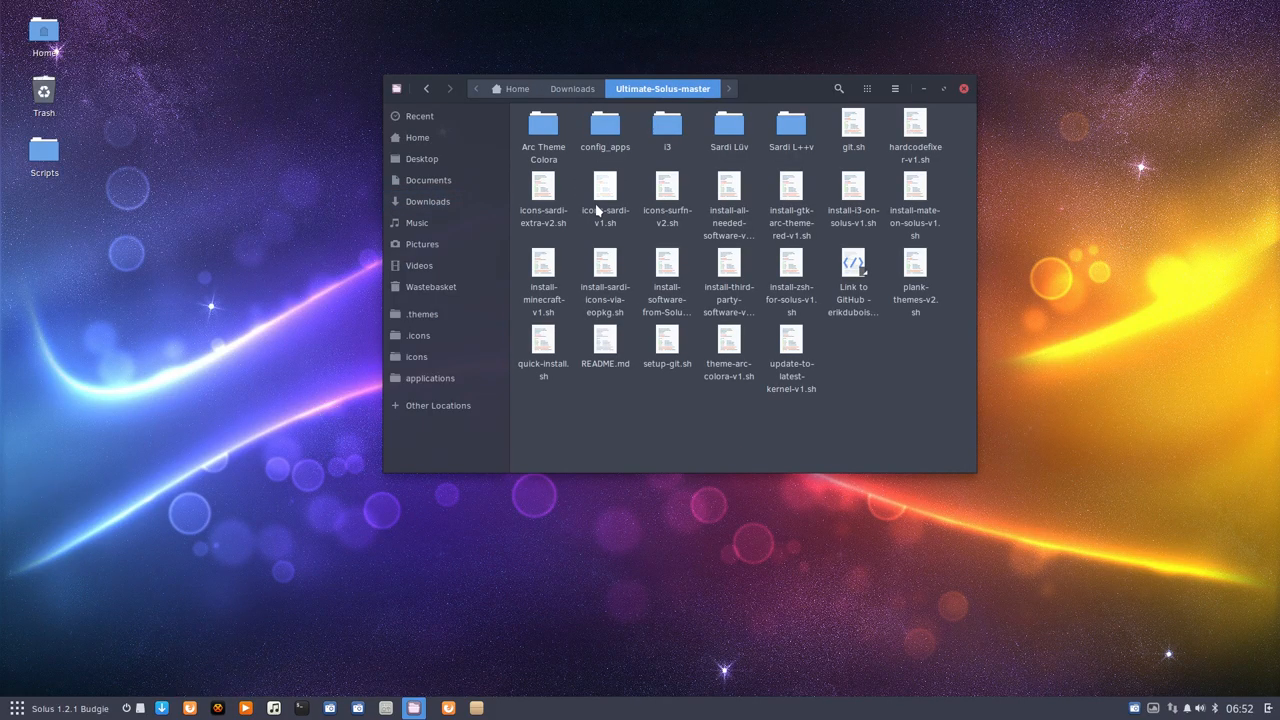
{"action": "mouse_move", "coordinate": [603, 193]}
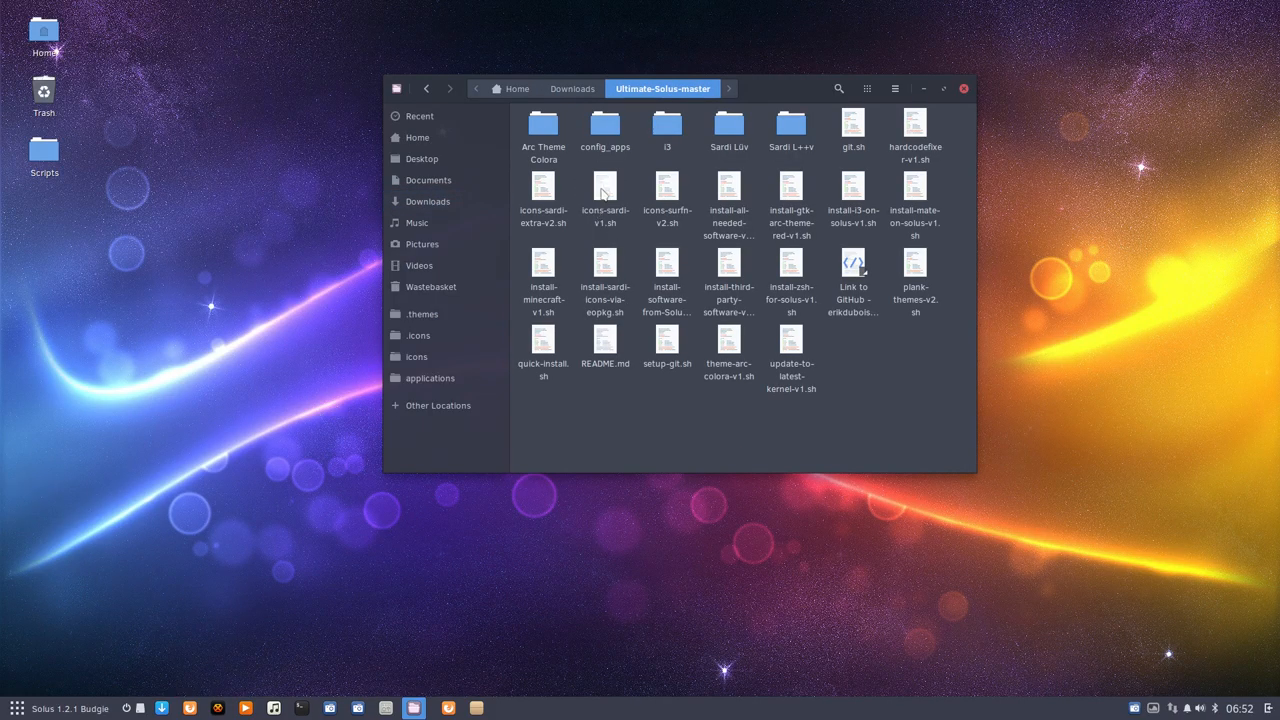
{"action": "left_click", "coordinate": [605, 195]}
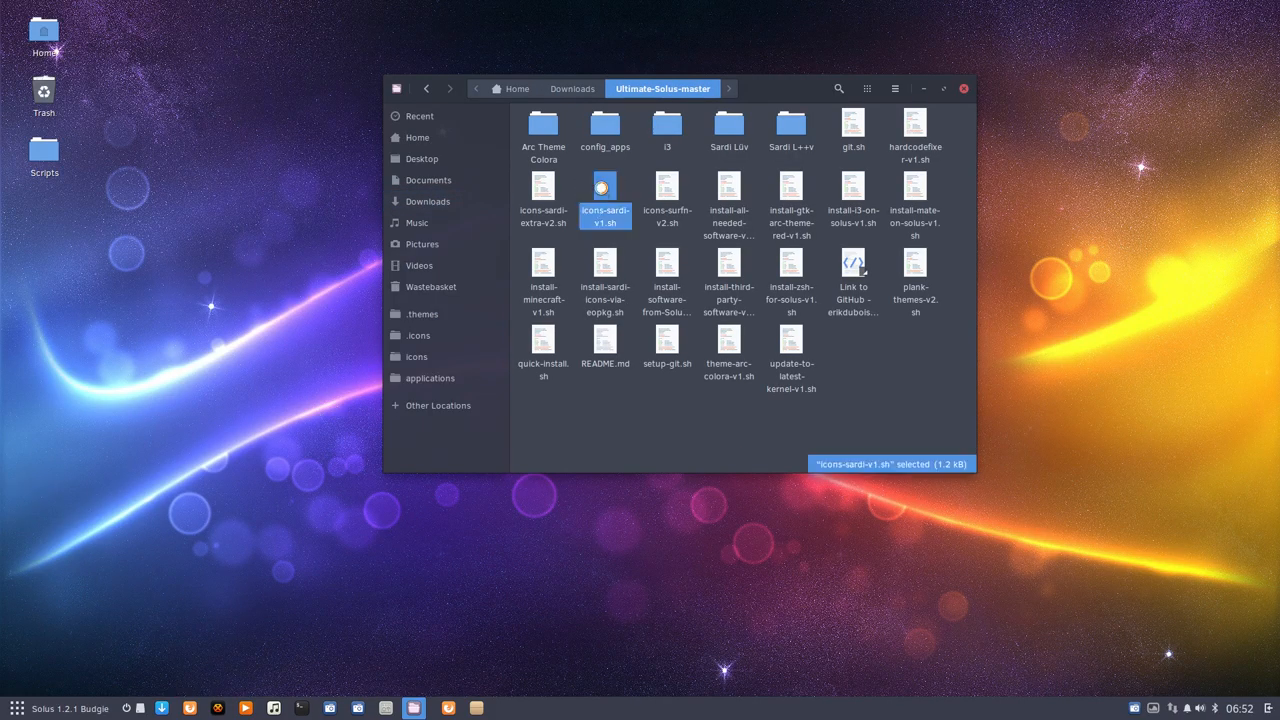
{"action": "double_click", "coordinate": [604, 190]}
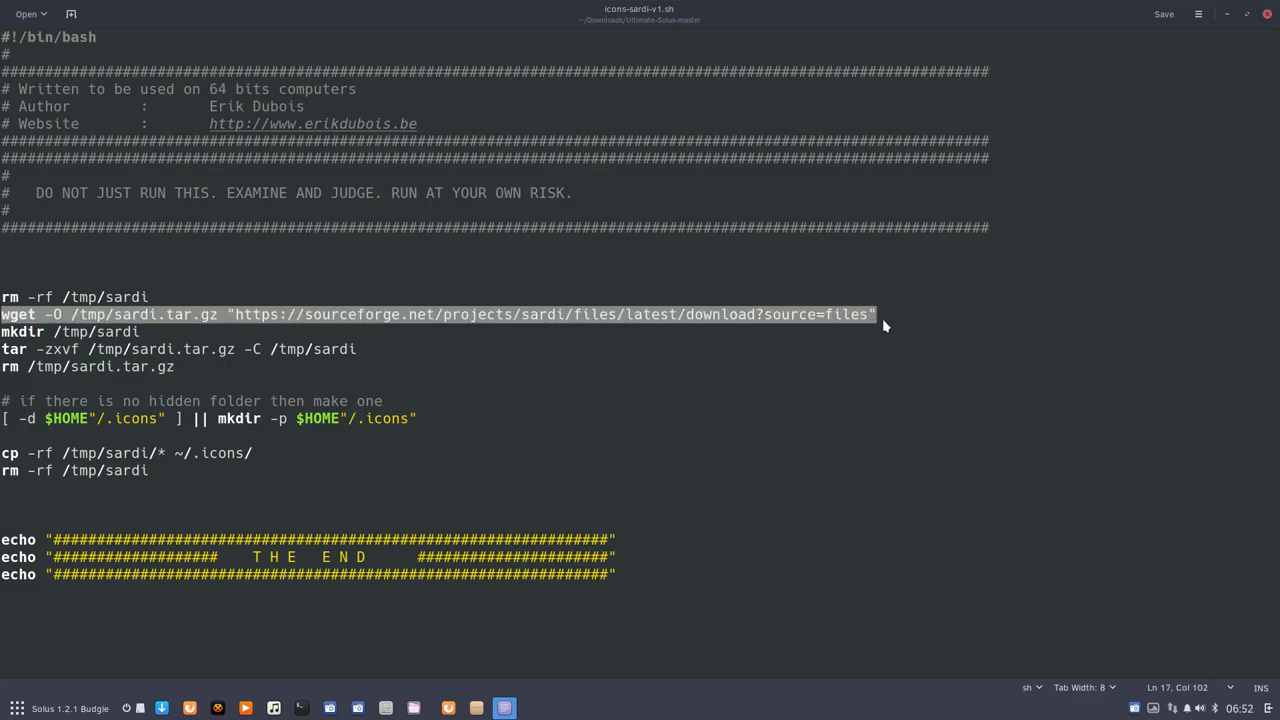
{"action": "mouse_move", "coordinate": [643, 320]}
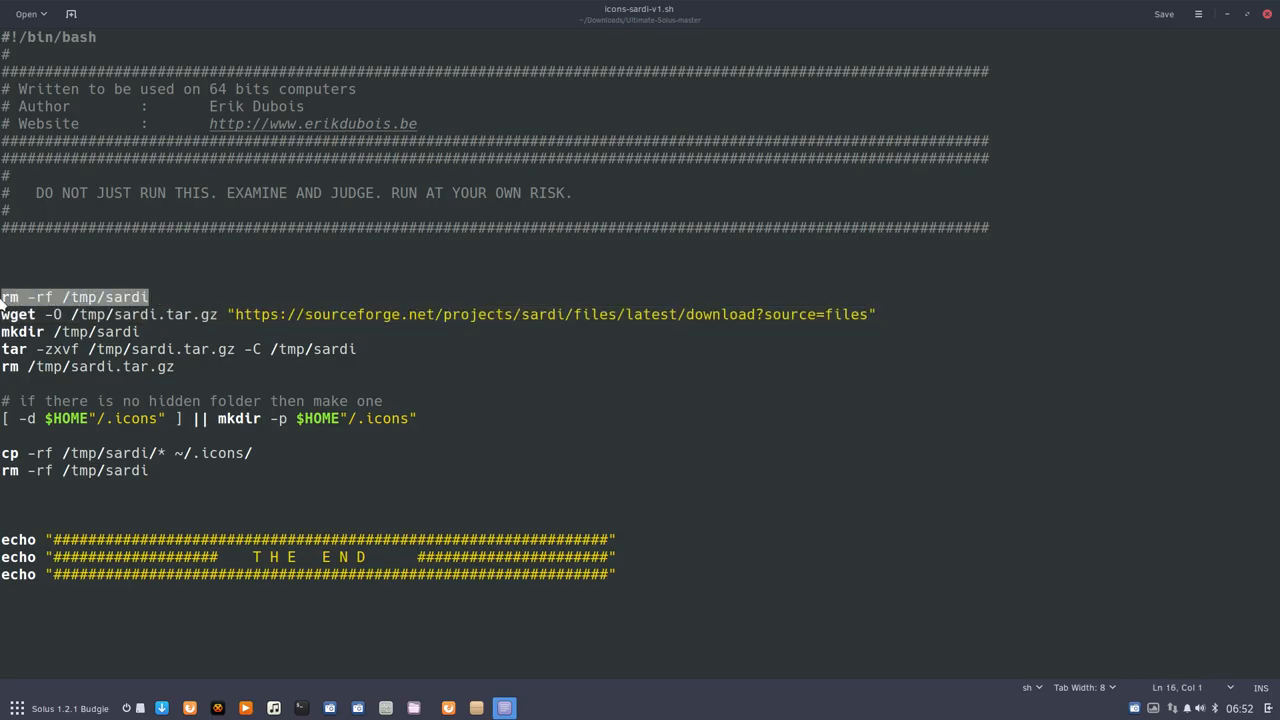
{"action": "left_click", "coordinate": [82, 331]}
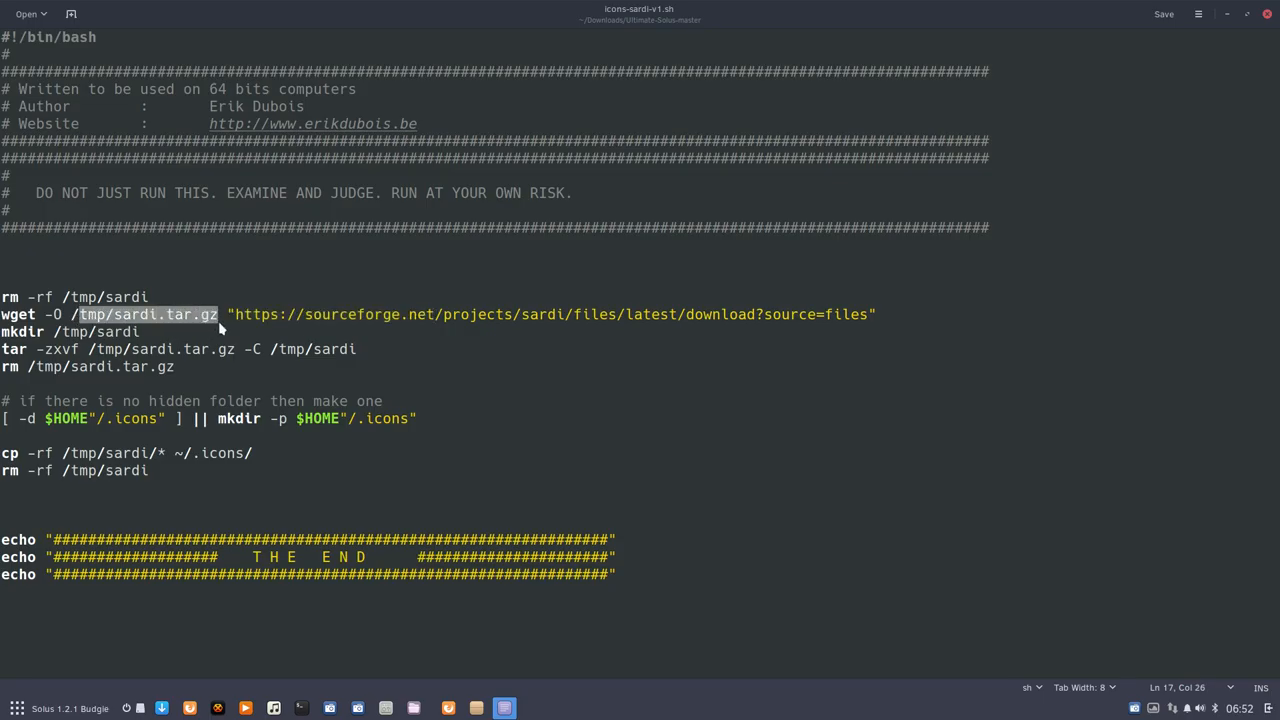
{"action": "left_click", "coordinate": [68, 349]}
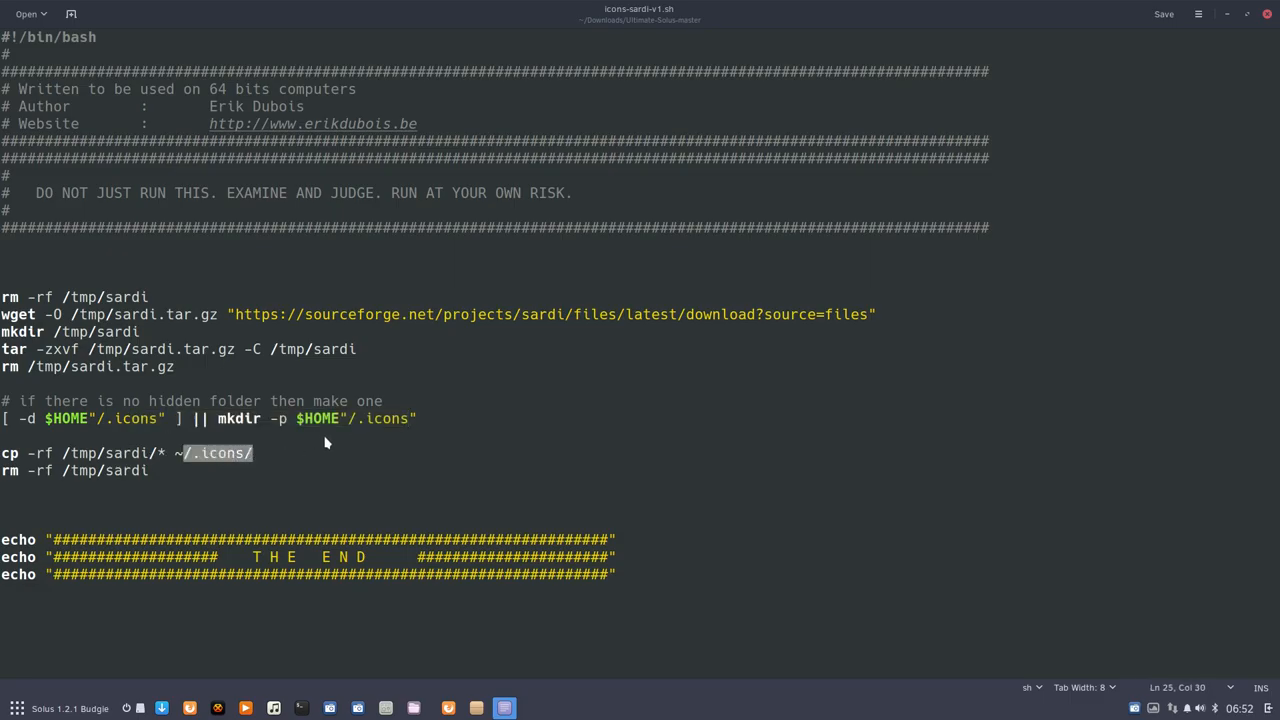
{"action": "left_click", "coordinate": [147, 470]}
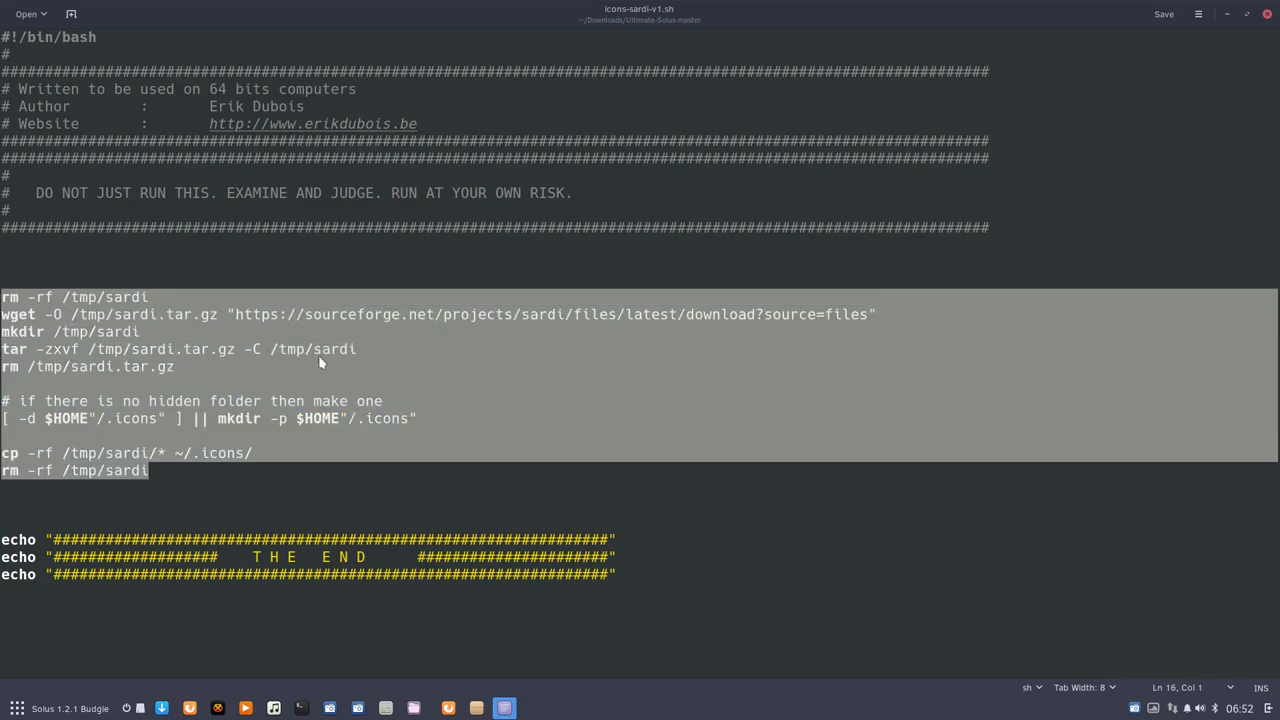
{"action": "mouse_move", "coordinate": [300, 375]}
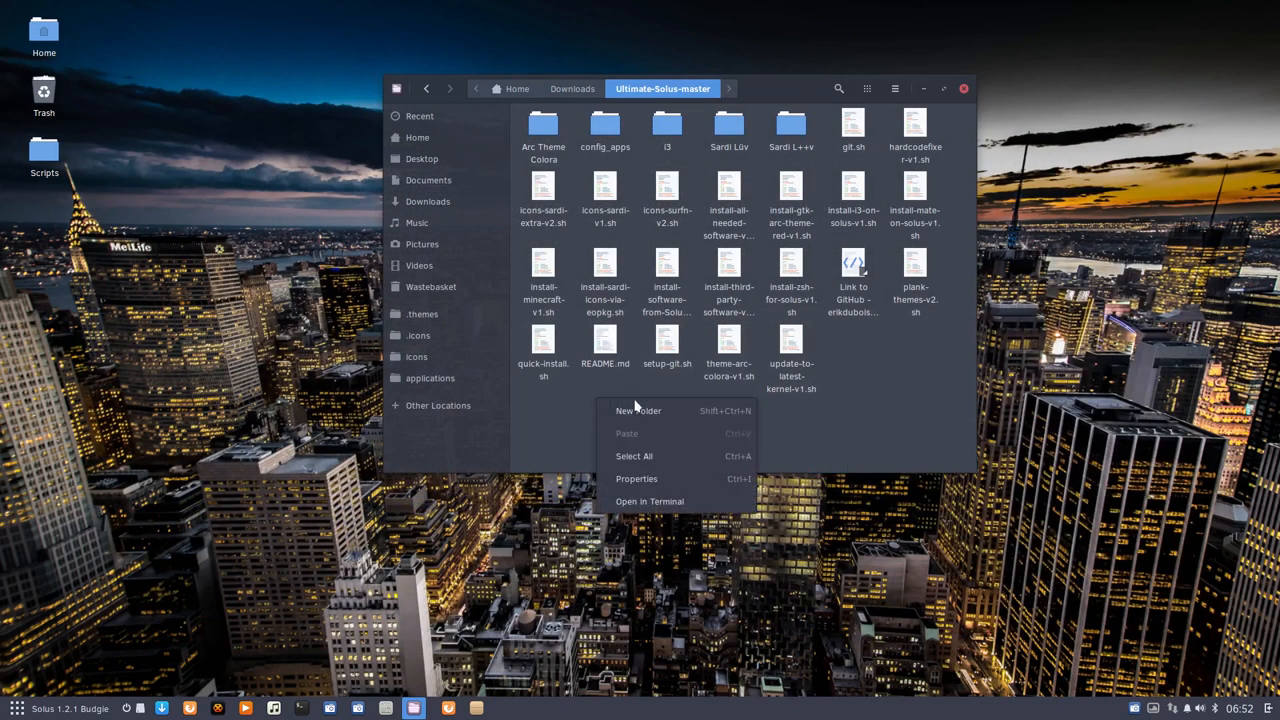
{"action": "mouse_move", "coordinate": [649, 501]}
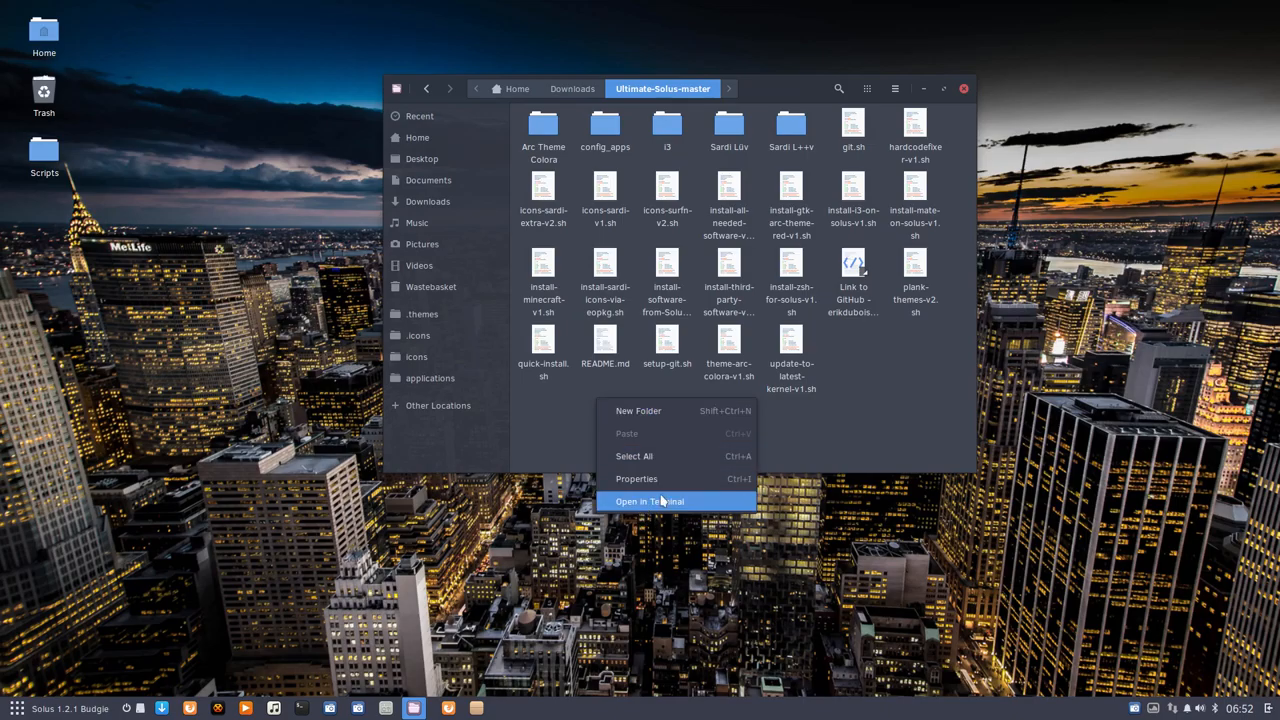
Run ./icons-sardi-v1.sh in a terminal in the extracted folder until it prints THE END
{"action": "left_click", "coordinate": [649, 501]}
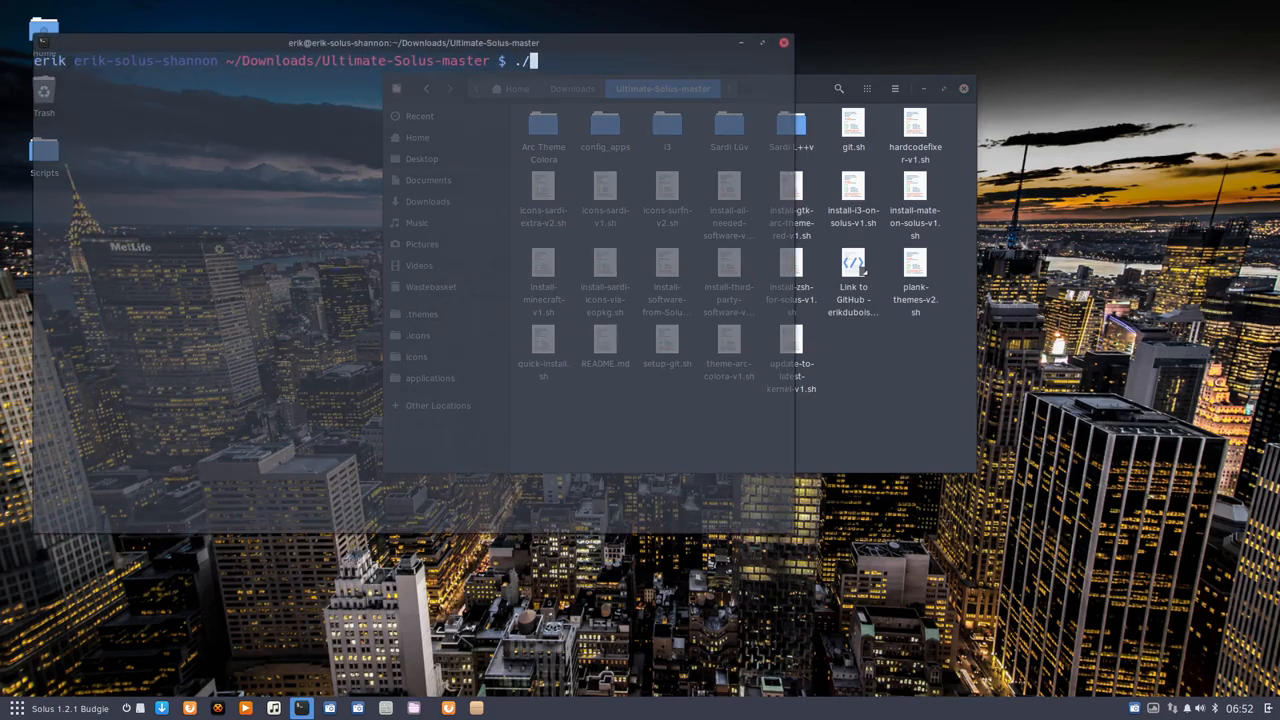
{"action": "type", "text": "icons-sar"}
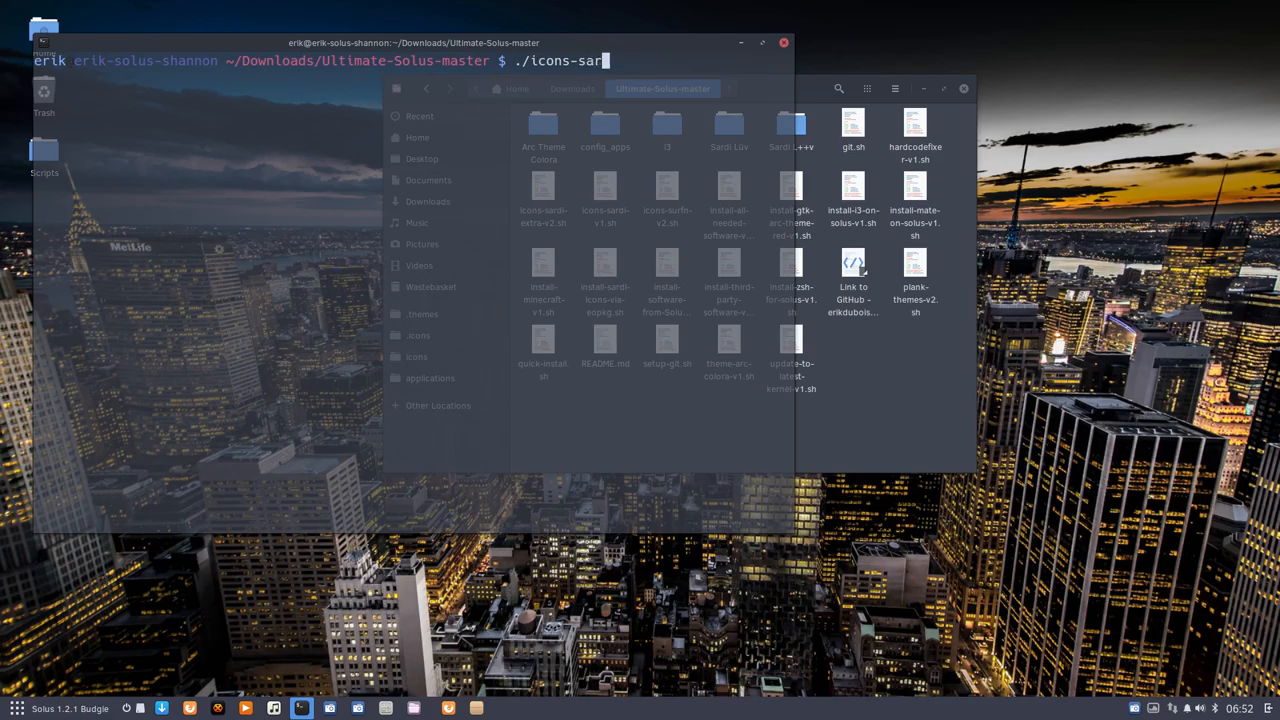
{"action": "type", "text": "di-v1.sh"}
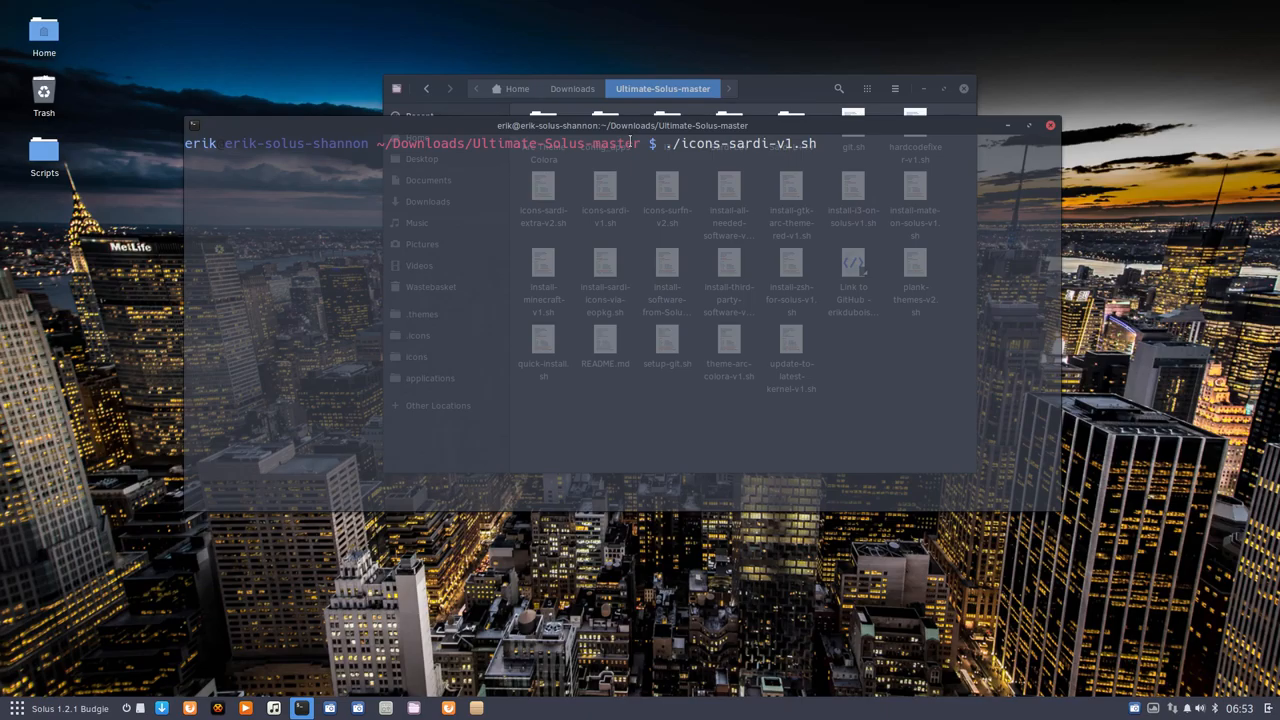
{"action": "key", "text": "Return"}
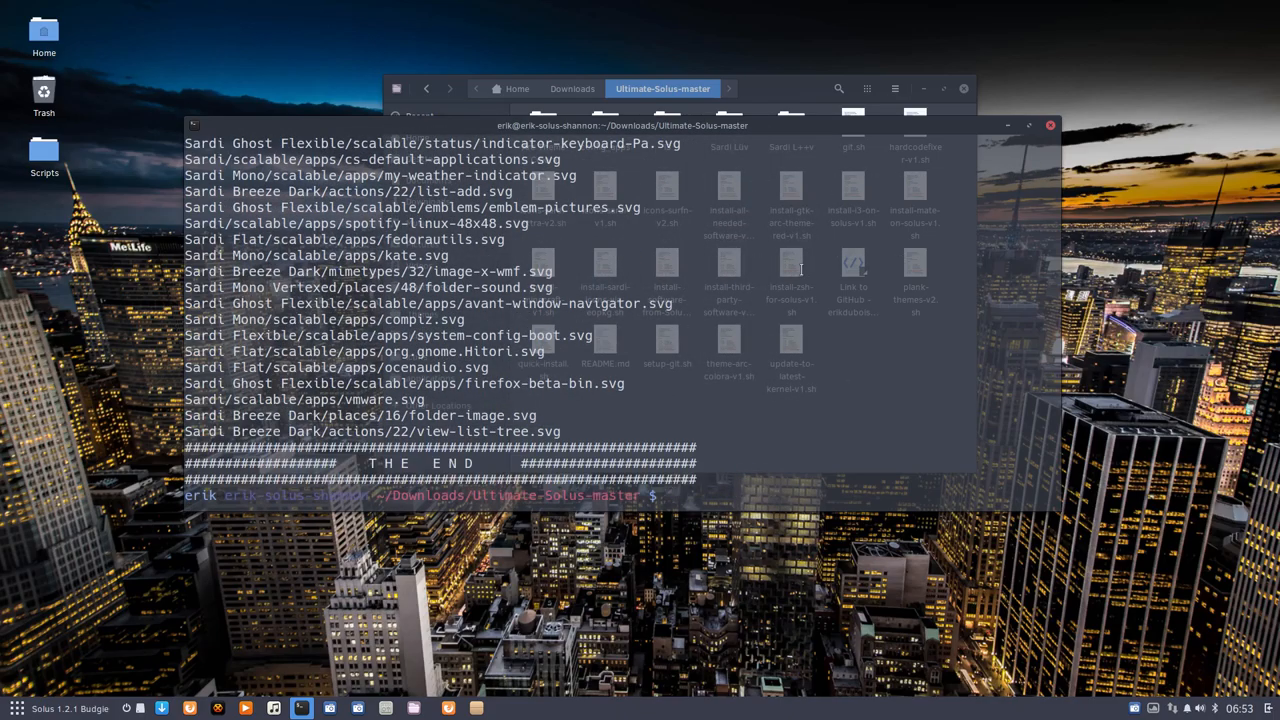
{"action": "mouse_move", "coordinate": [1044, 31]}
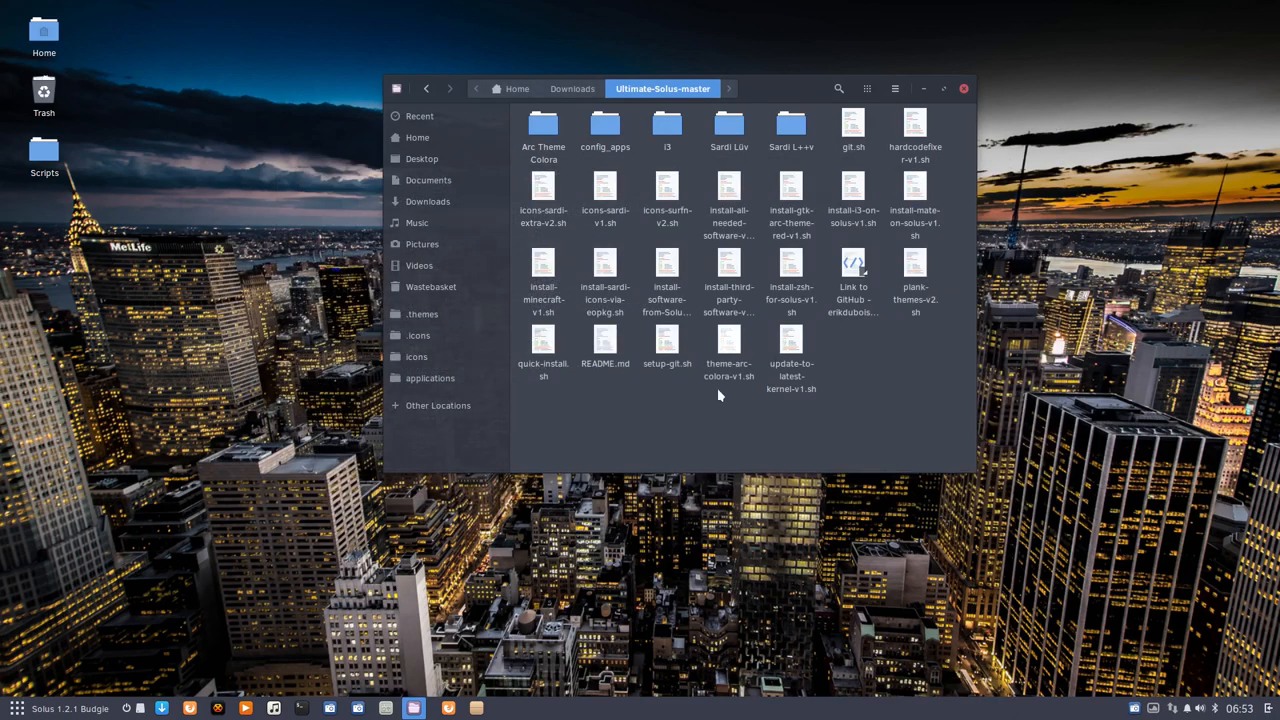
{"action": "mouse_move", "coordinate": [650, 421]}
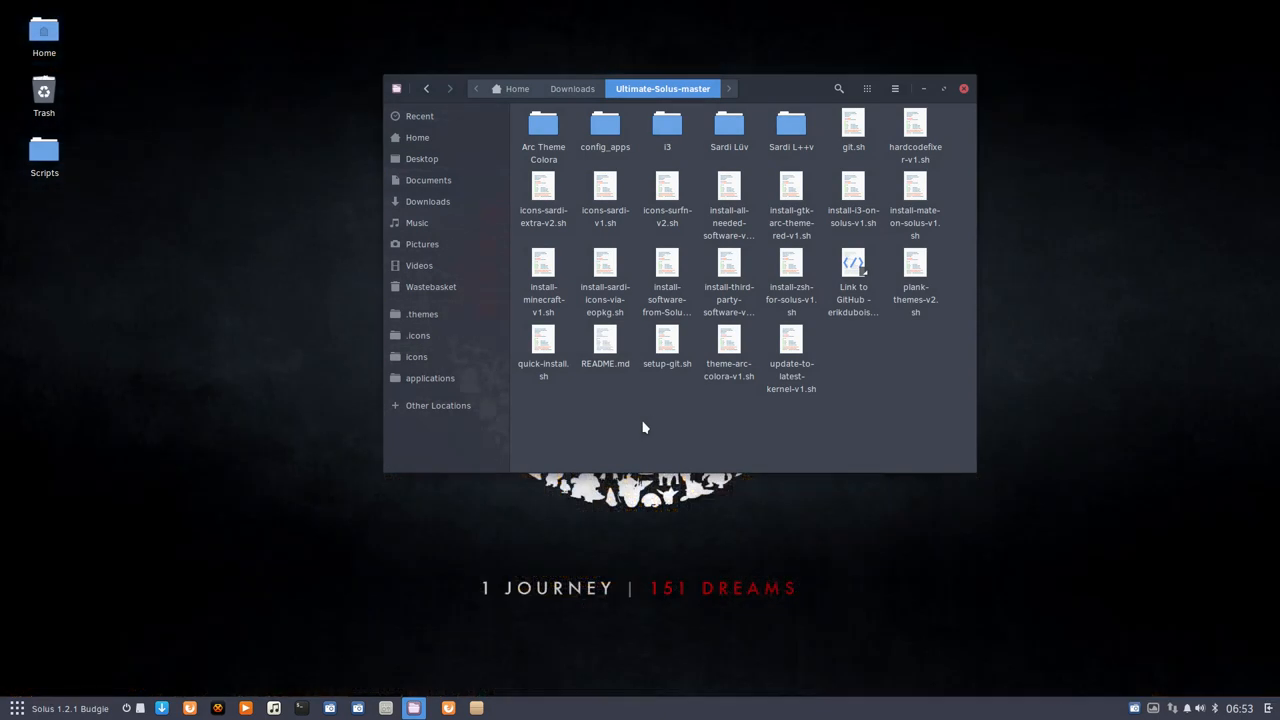
{"action": "mouse_move", "coordinate": [634, 432]}
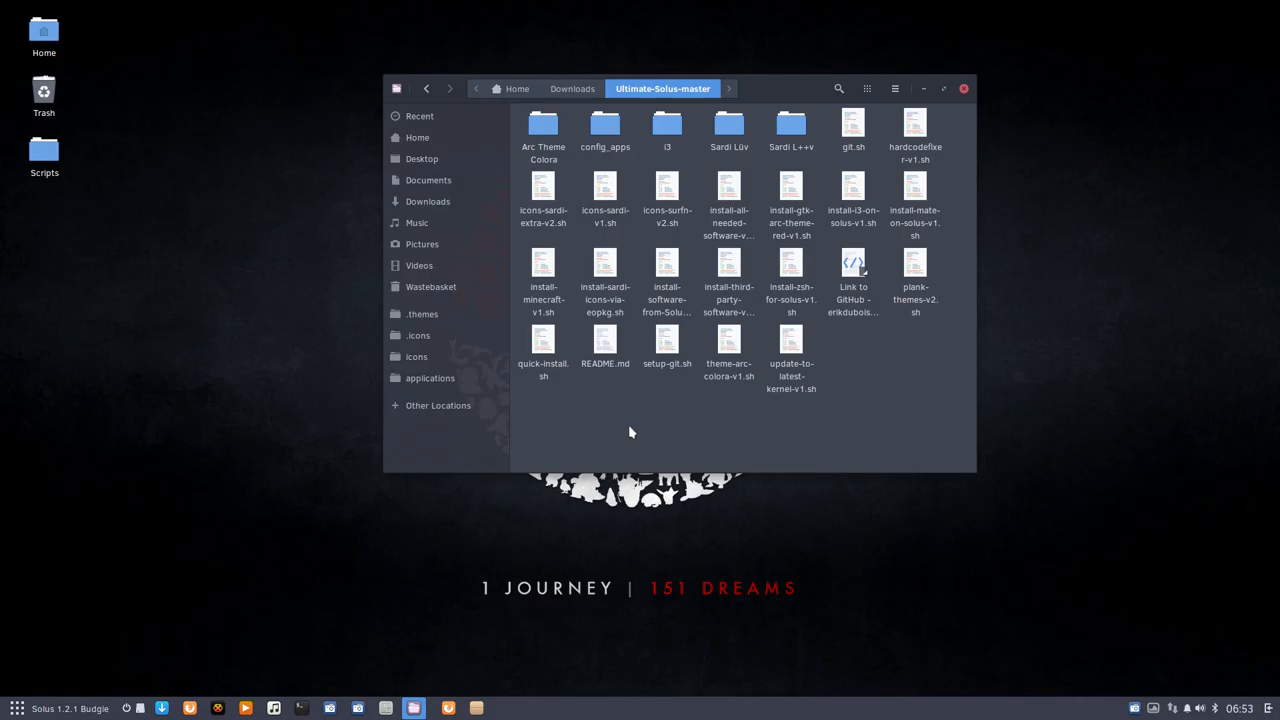
Open the hidden .icons folder showing the installed Sardi icon sets
{"action": "left_click", "coordinate": [419, 335]}
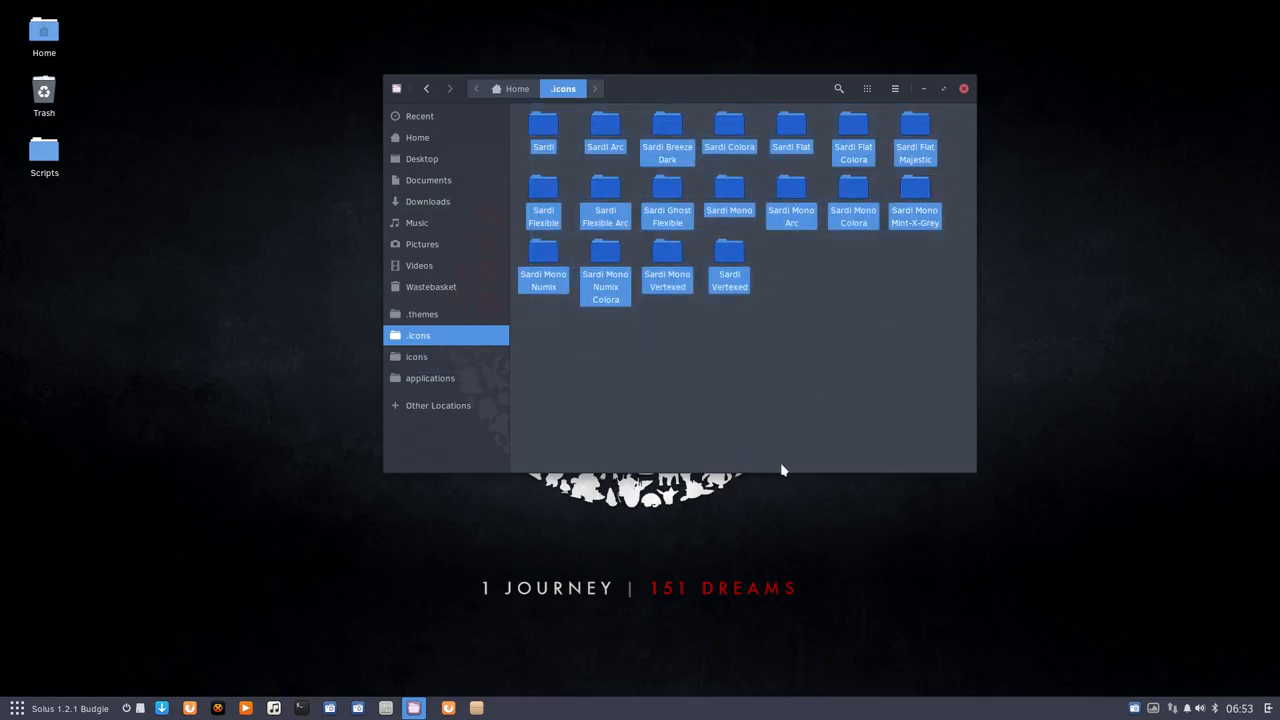
{"action": "left_click", "coordinate": [765, 372]}
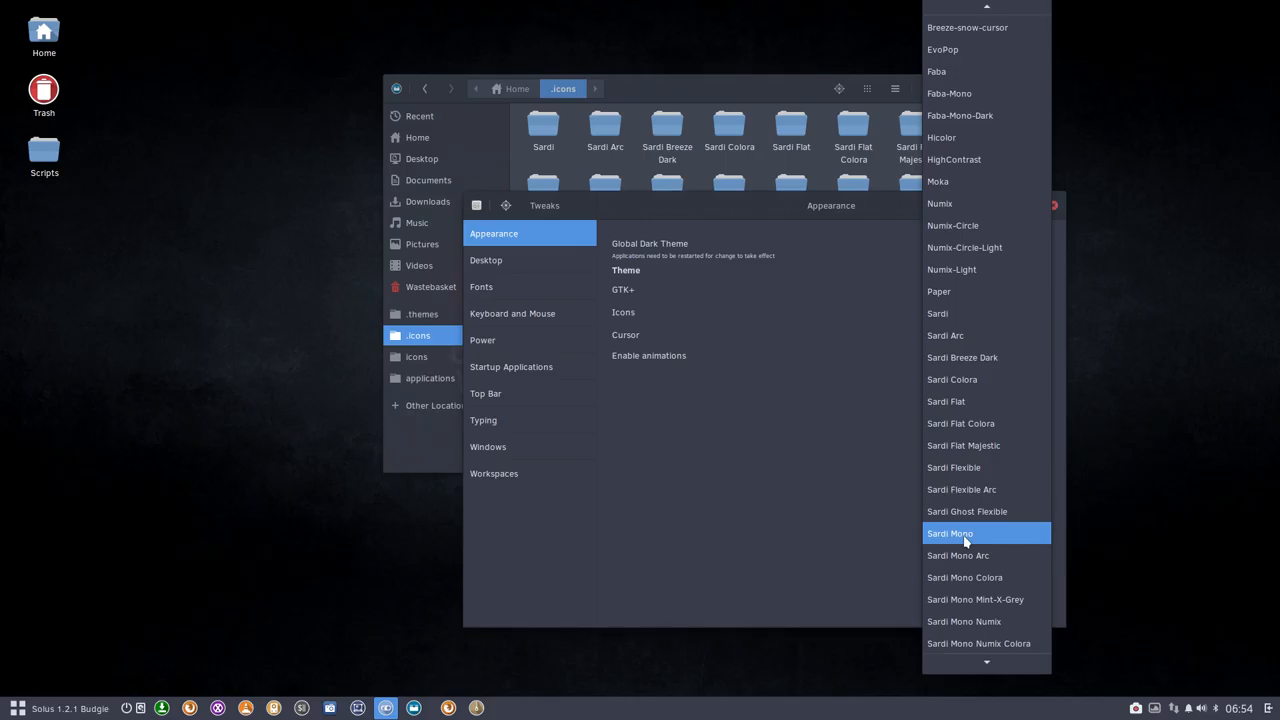
Try Sardi Mono and Sardi Mono Arc icon themes, then apply Sardi Mono
{"action": "left_click", "coordinate": [949, 533]}
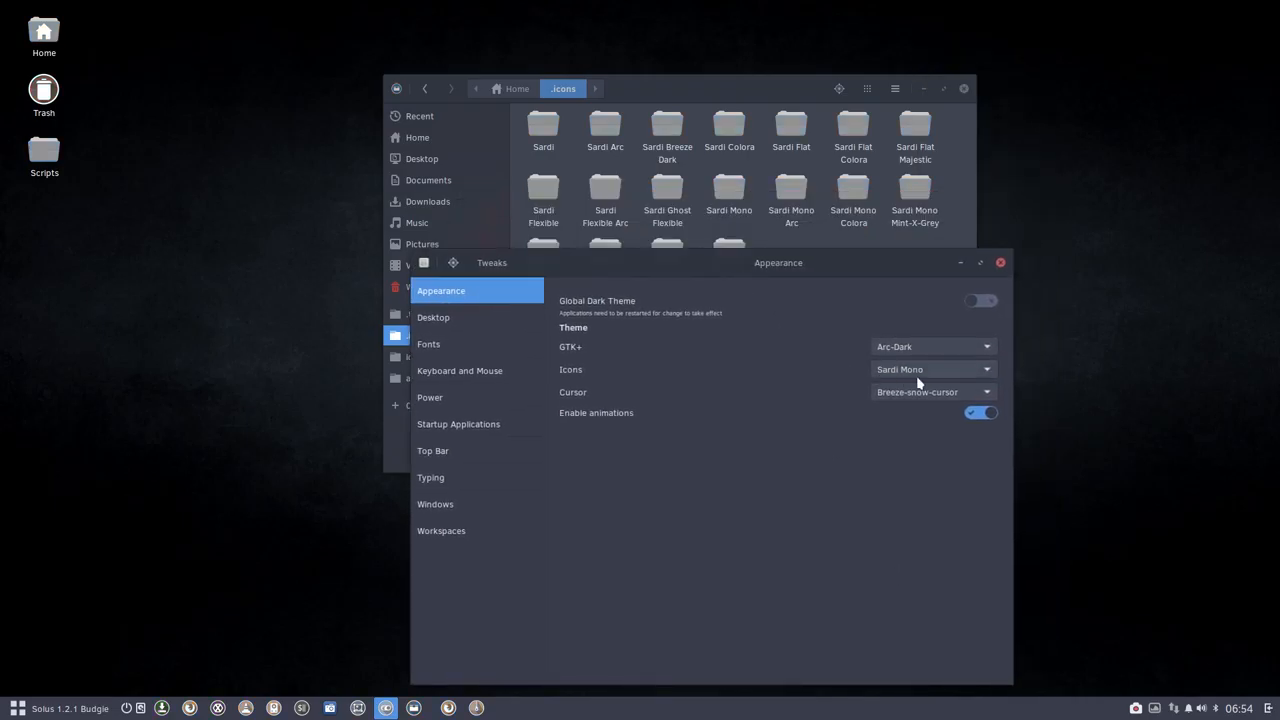
{"action": "left_click", "coordinate": [930, 369]}
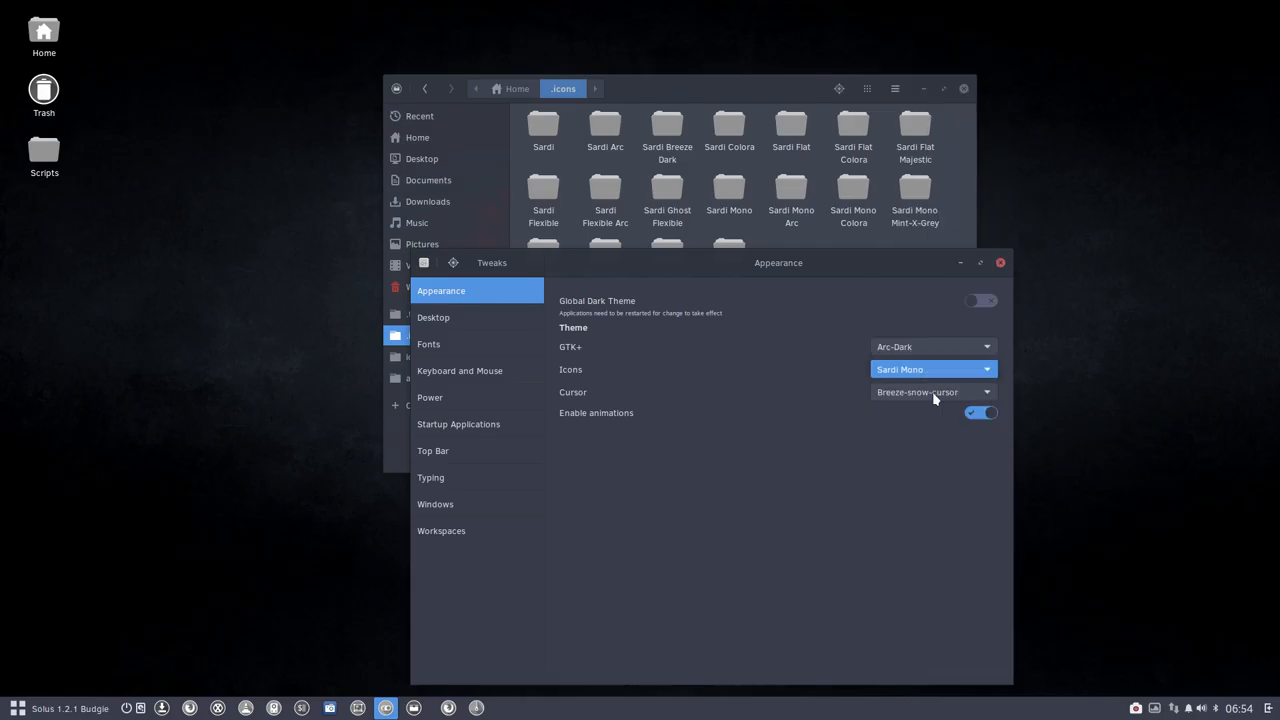
{"action": "left_click", "coordinate": [930, 369]}
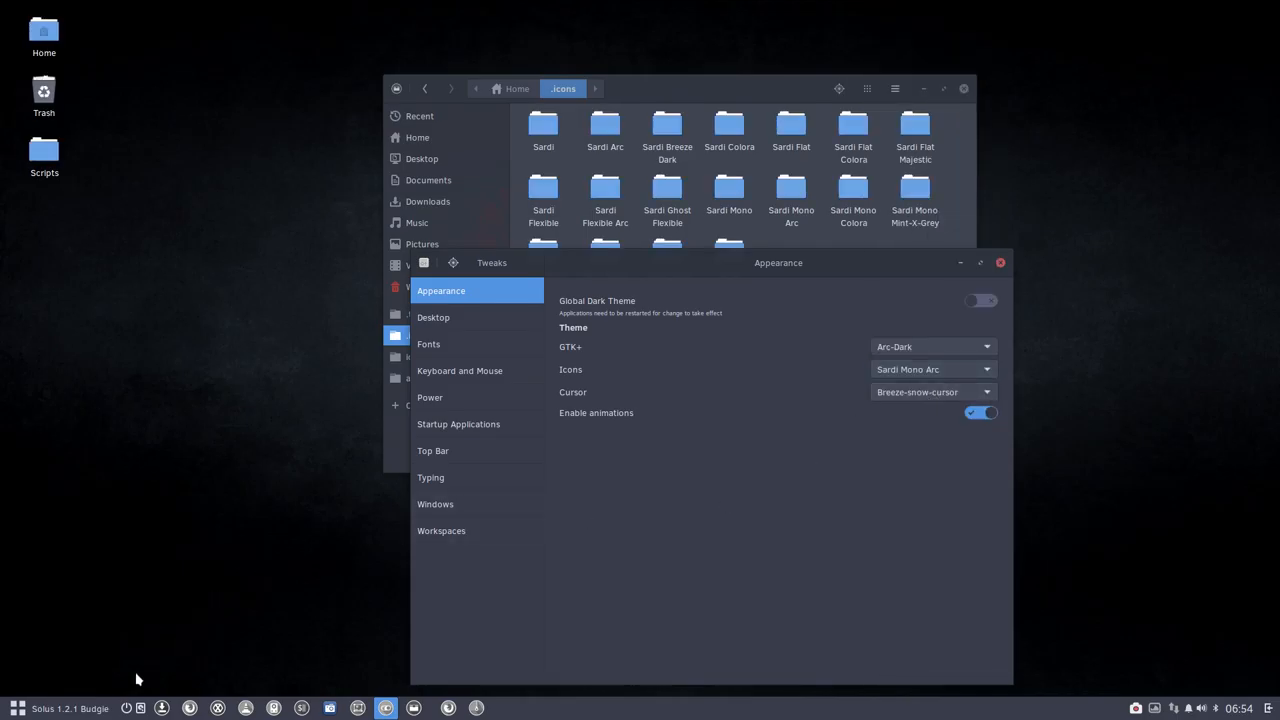
{"action": "left_click", "coordinate": [16, 708]}
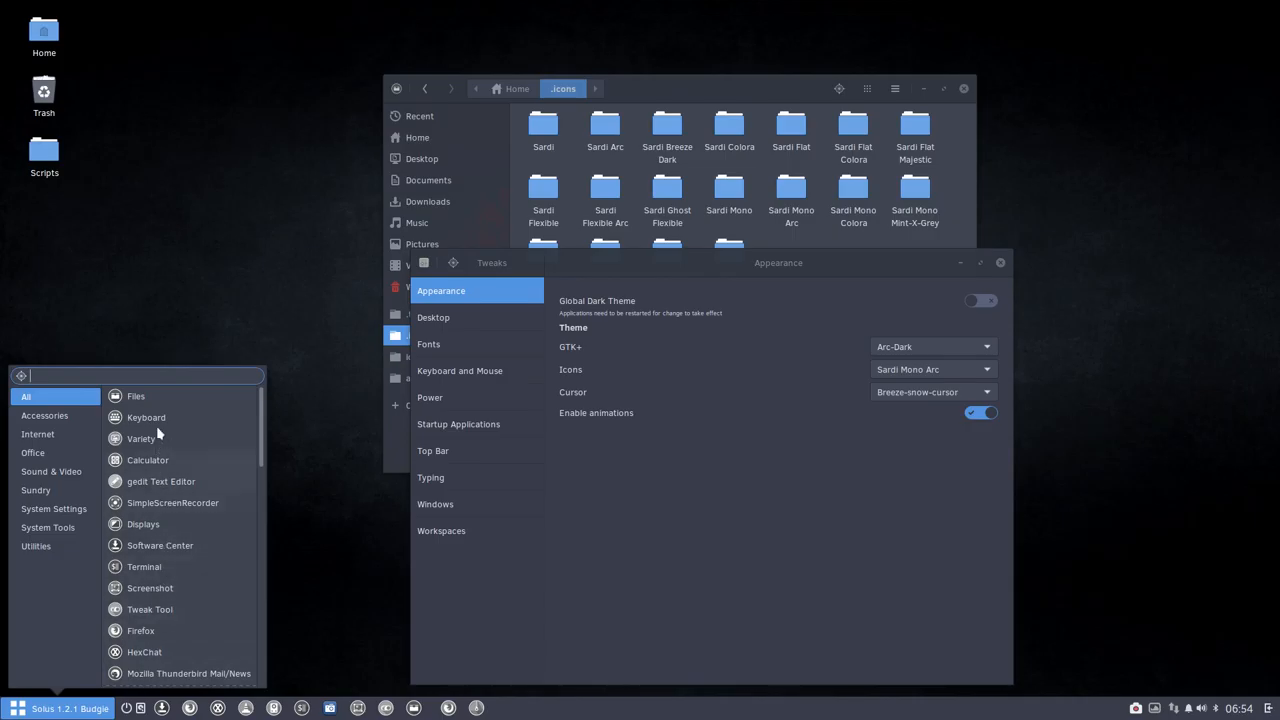
{"action": "mouse_move", "coordinate": [143, 651]}
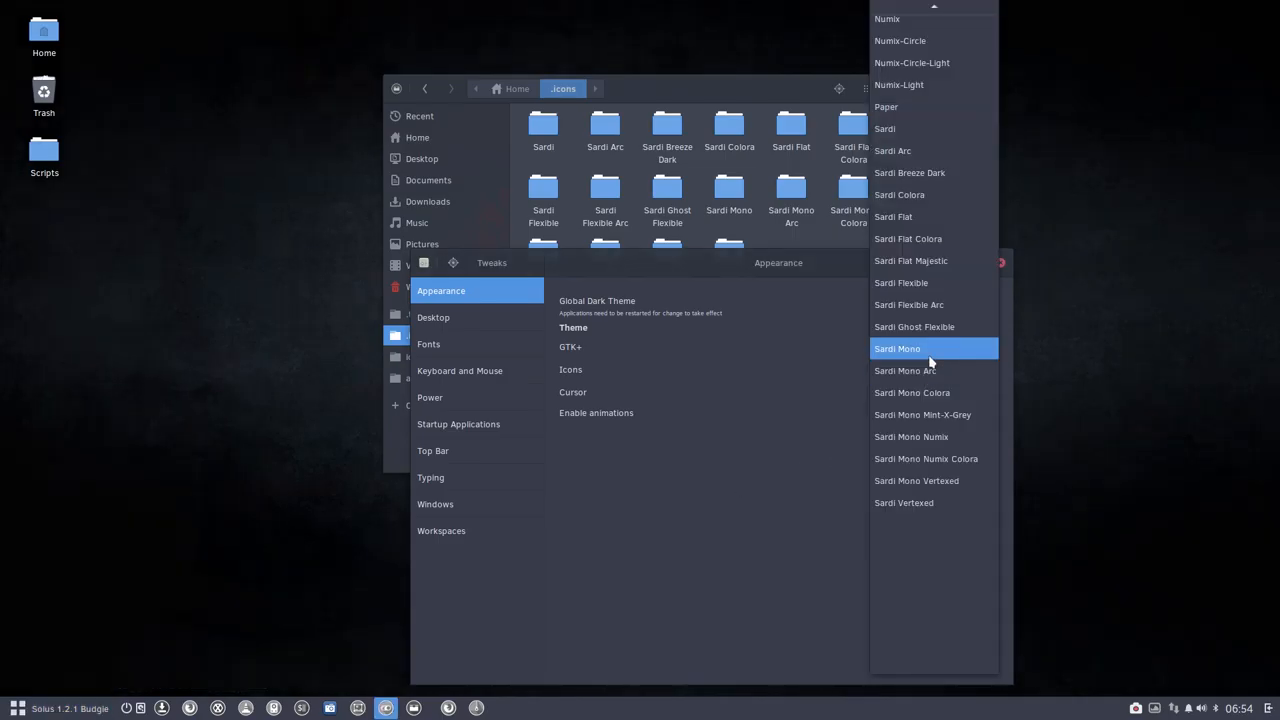
{"action": "left_click", "coordinate": [897, 348]}
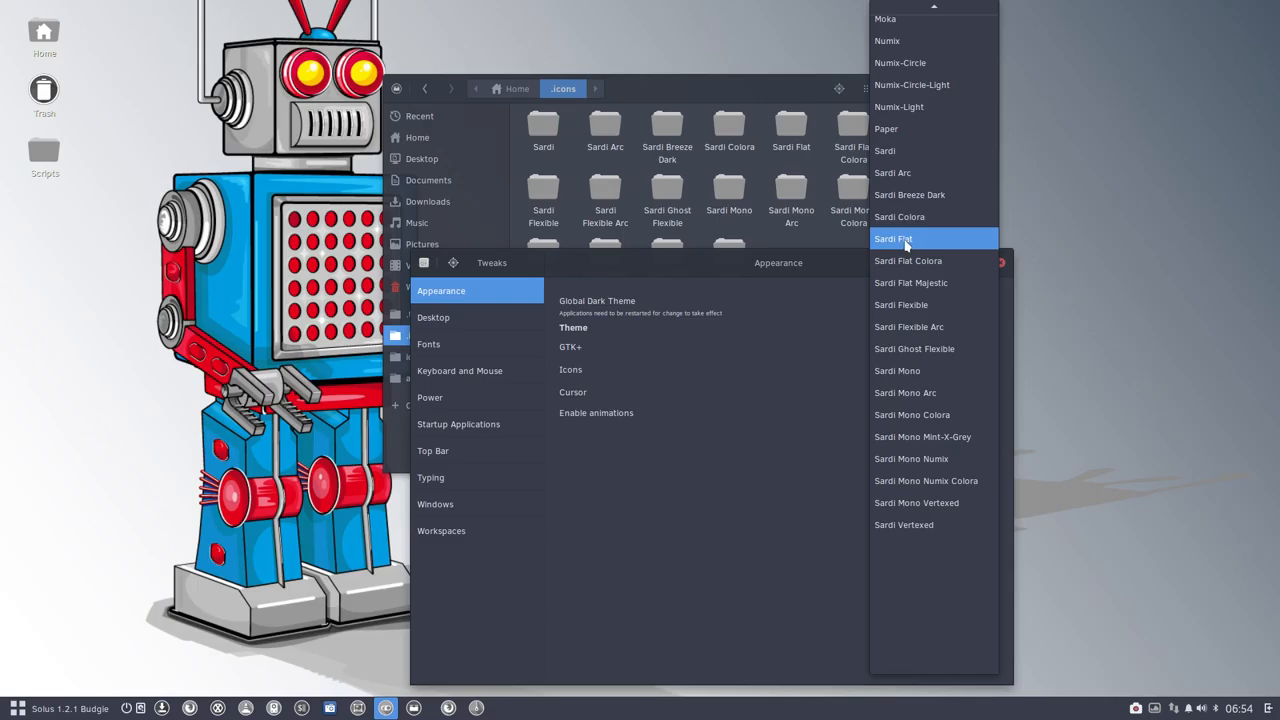
{"action": "mouse_move", "coordinate": [898, 217]}
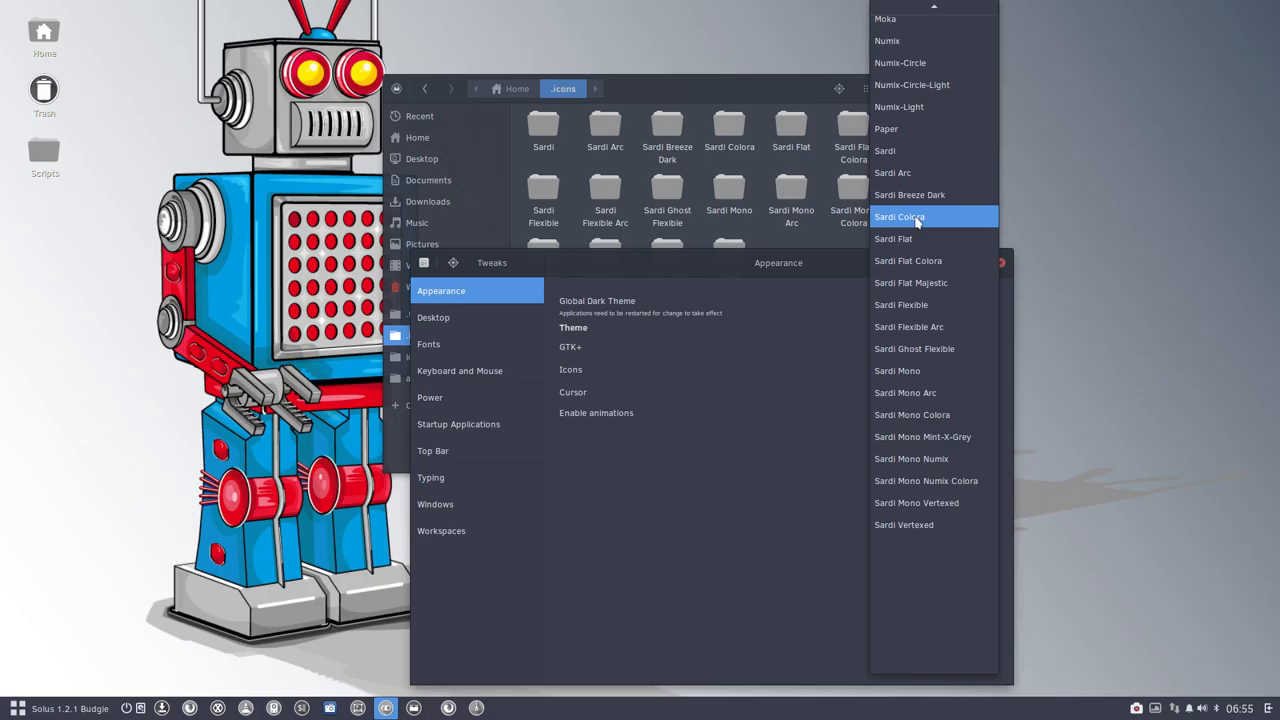
{"action": "mouse_move", "coordinate": [800, 275]}
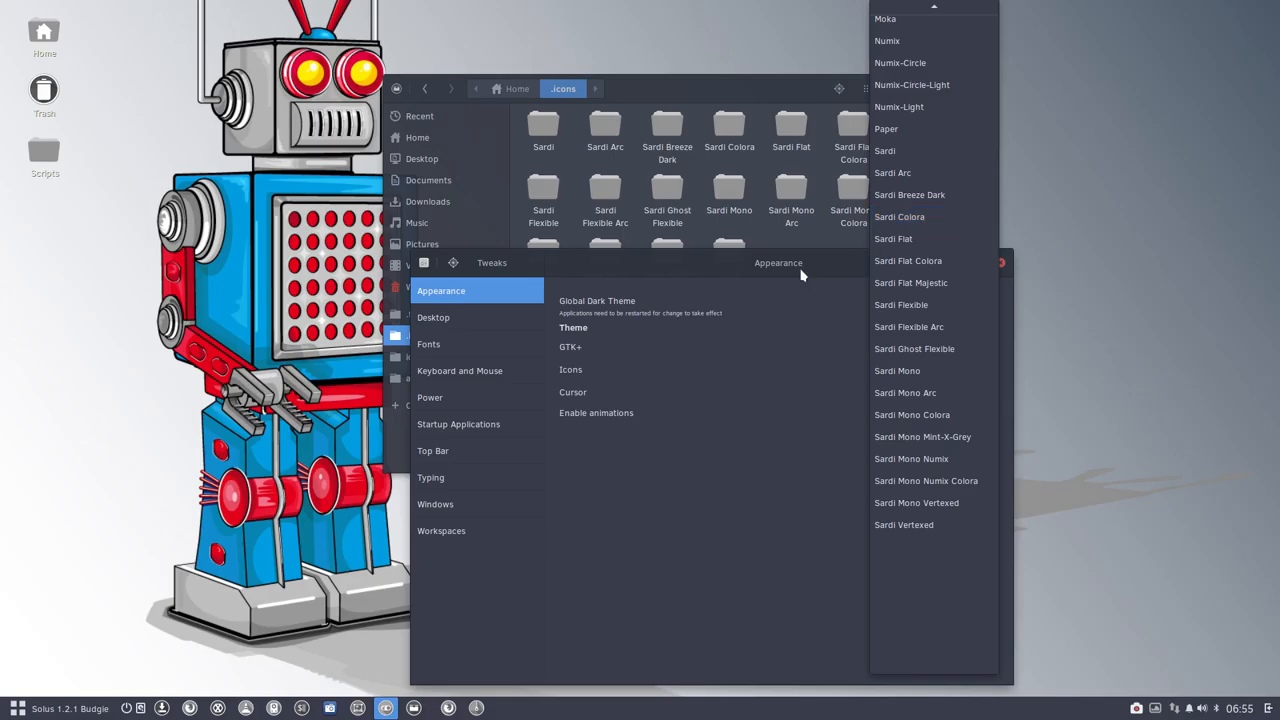
Check item counts of Sardi Flexible, Ghost Flexible, Mono Colora and Mono Numix Colora folders
{"action": "left_click", "coordinate": [897, 370]}
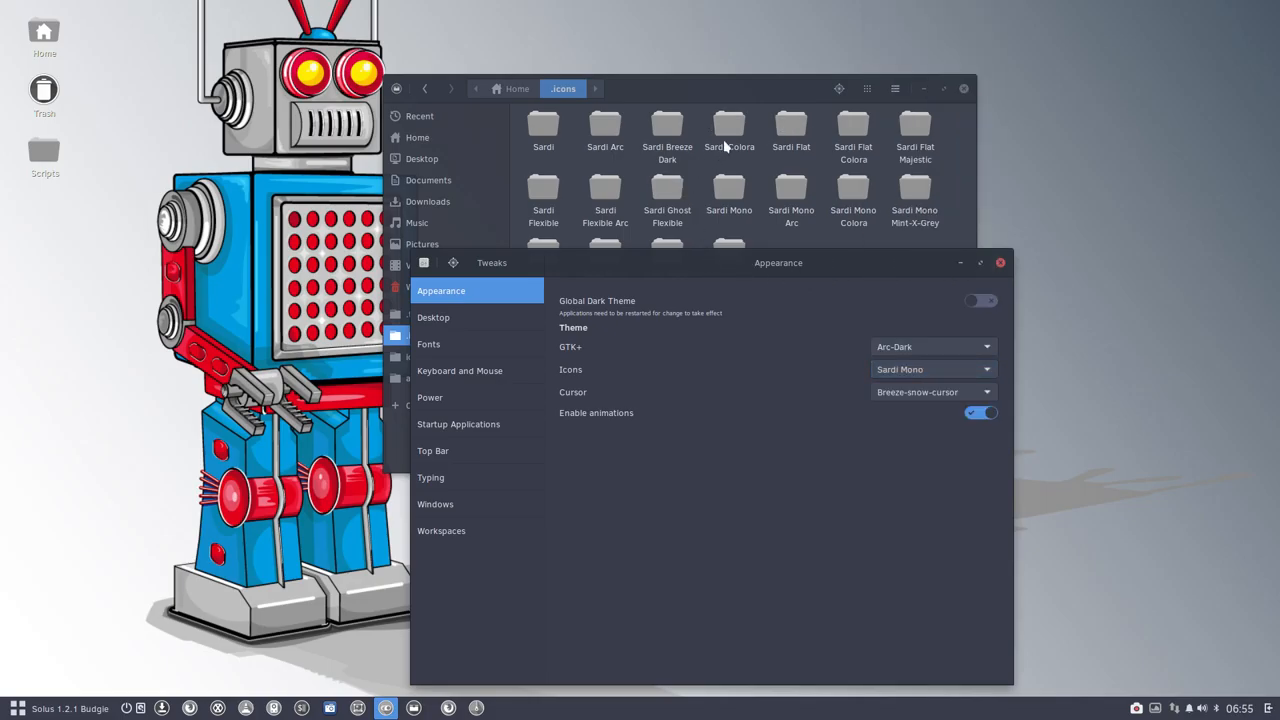
{"action": "left_click", "coordinate": [729, 125]}
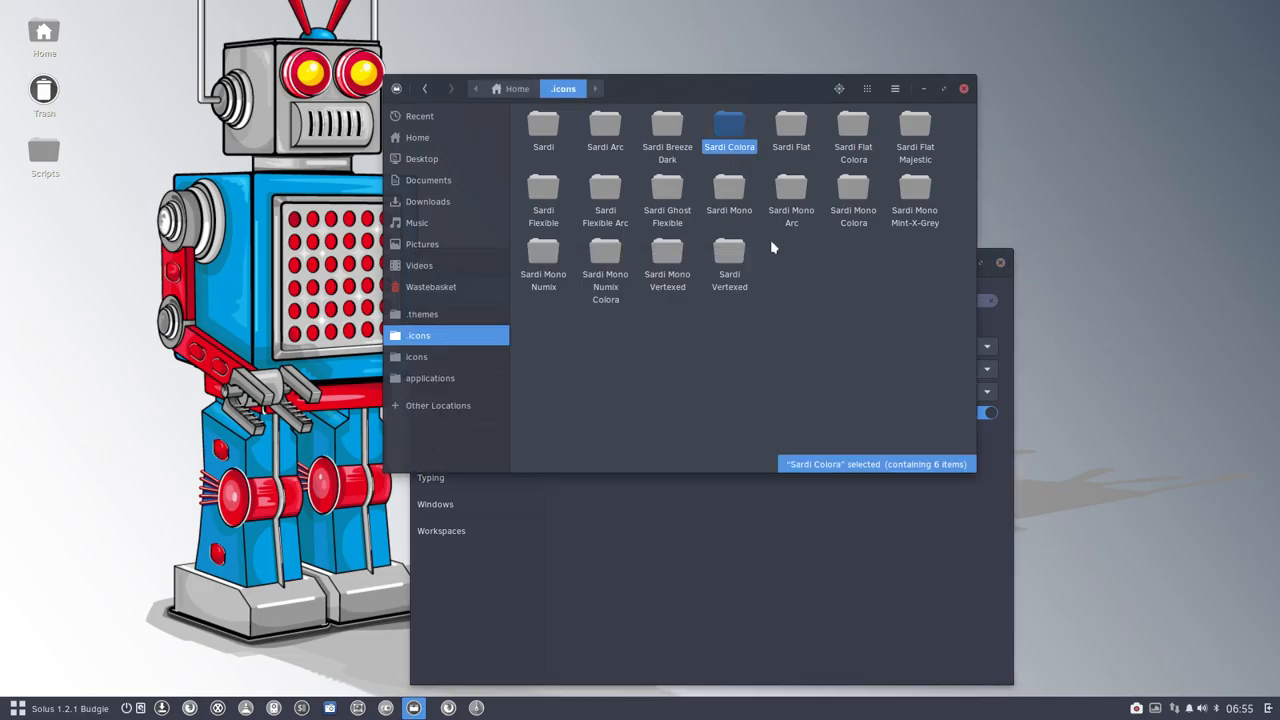
{"action": "mouse_move", "coordinate": [605, 130]}
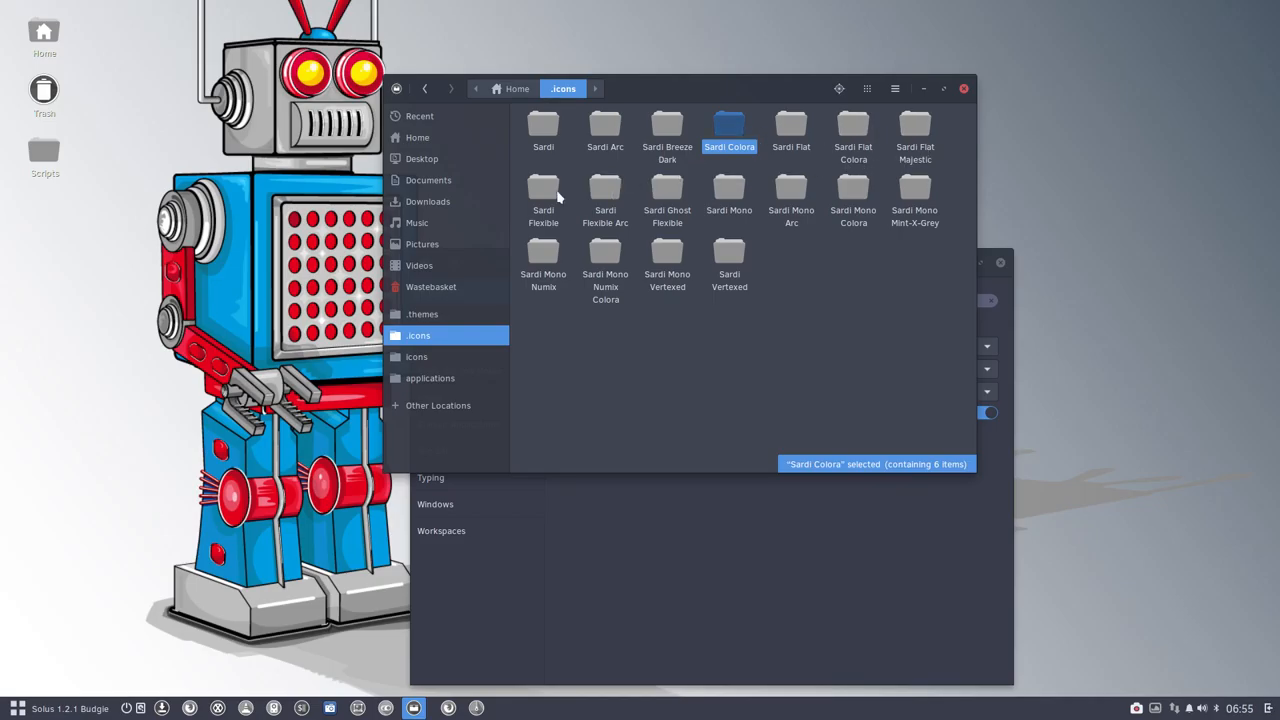
{"action": "left_click", "coordinate": [543, 190]}
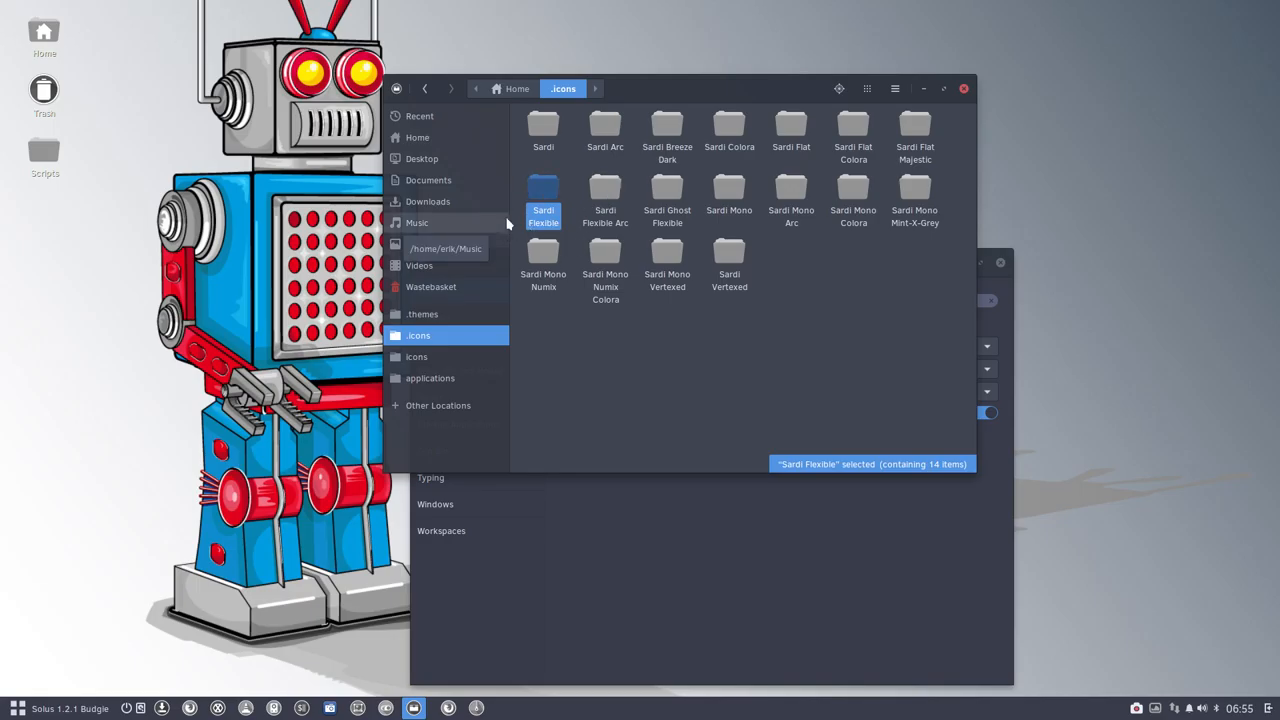
{"action": "left_click", "coordinate": [667, 190]}
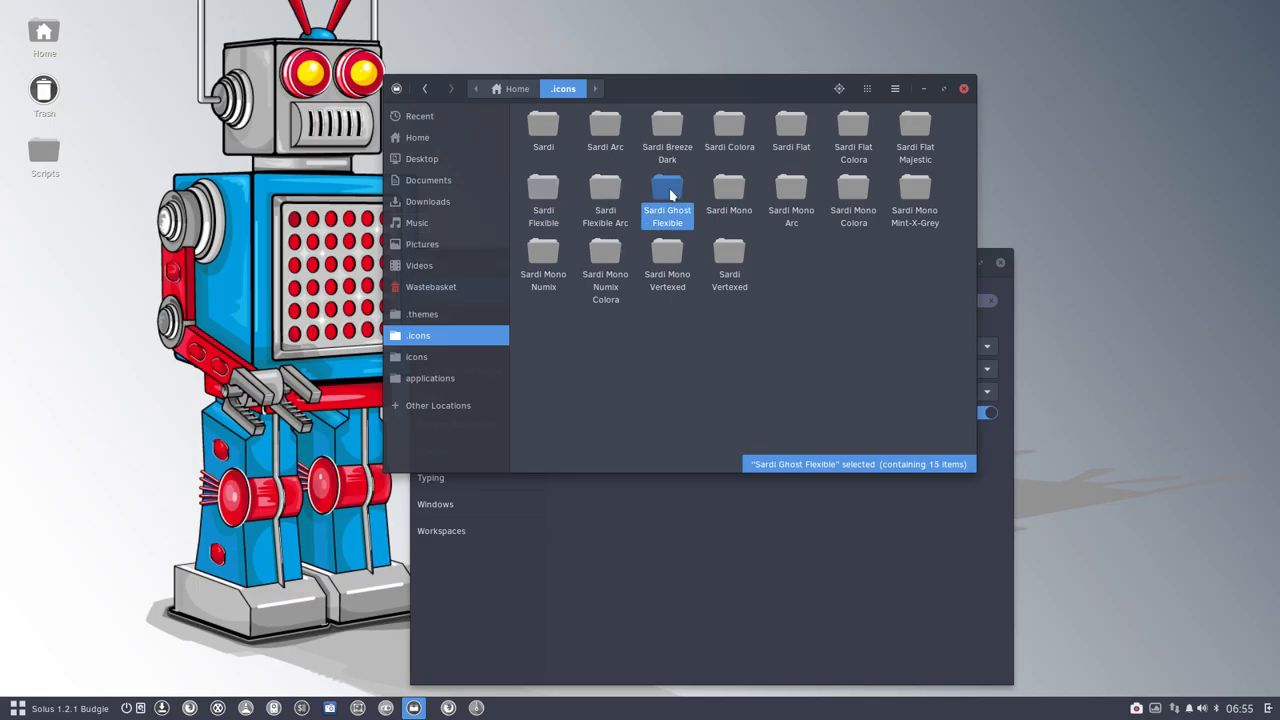
{"action": "mouse_move", "coordinate": [625, 237]}
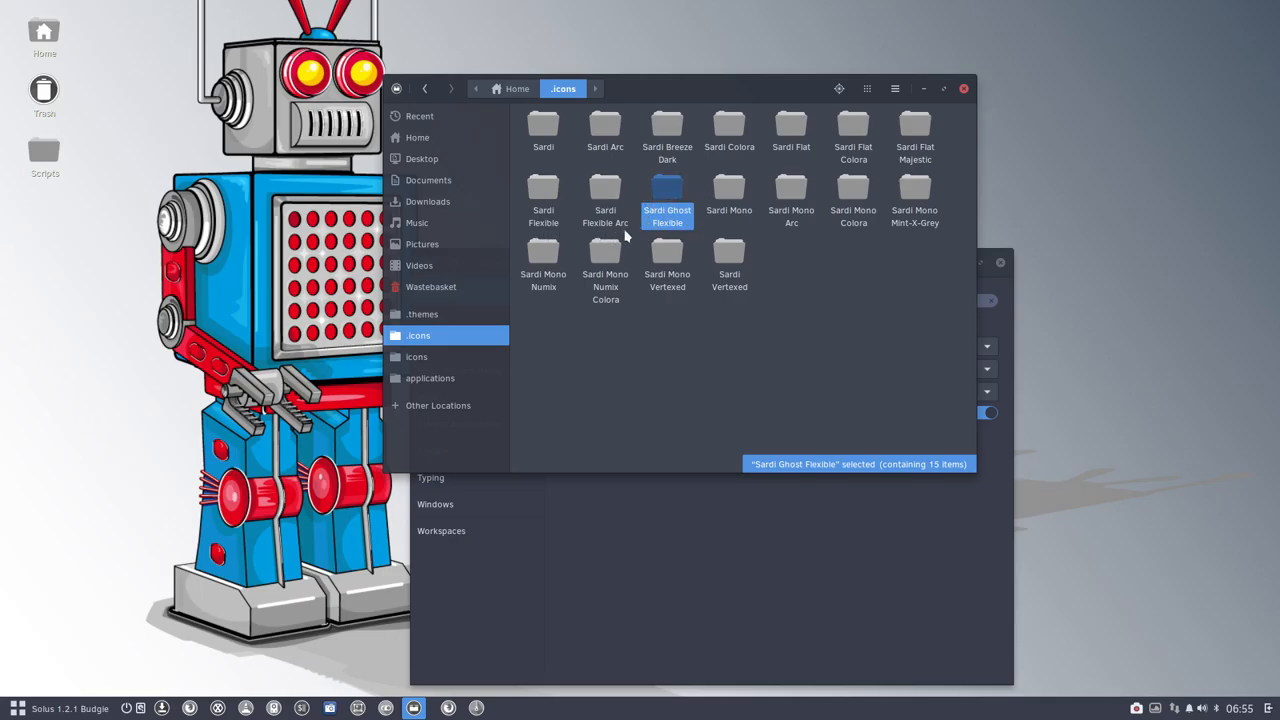
{"action": "mouse_move", "coordinate": [729, 190]}
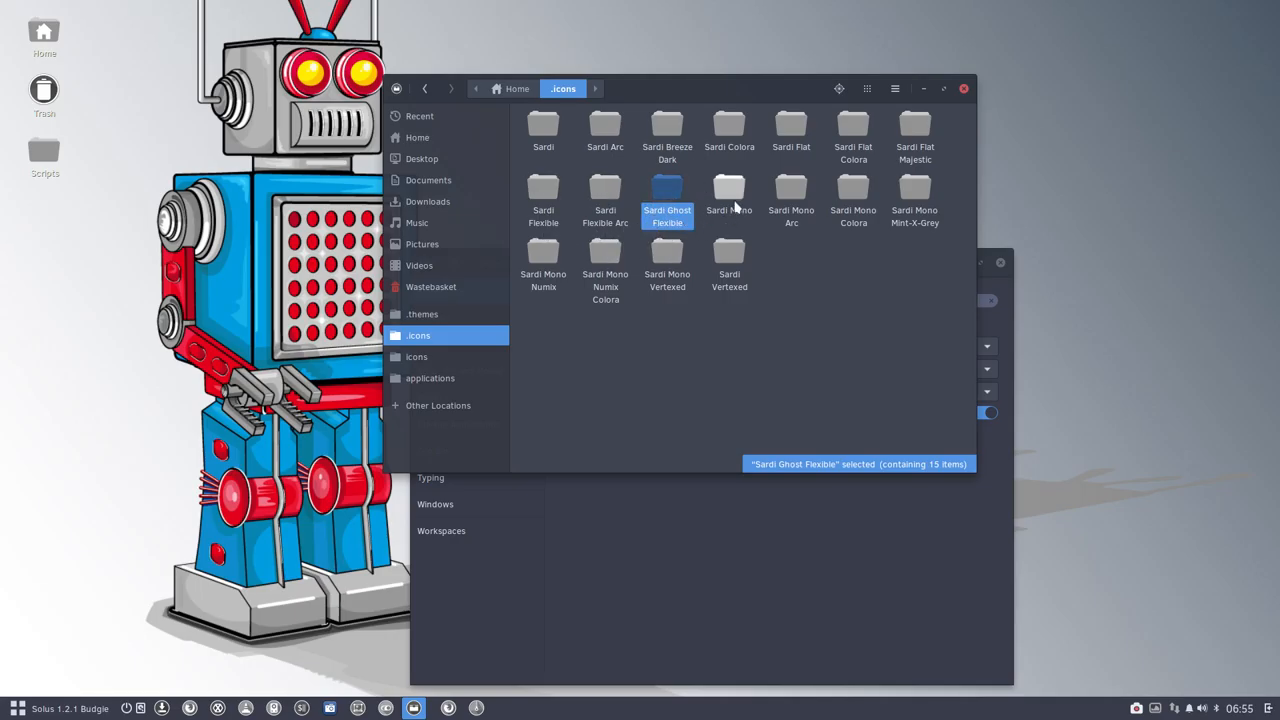
{"action": "left_click", "coordinate": [853, 195]}
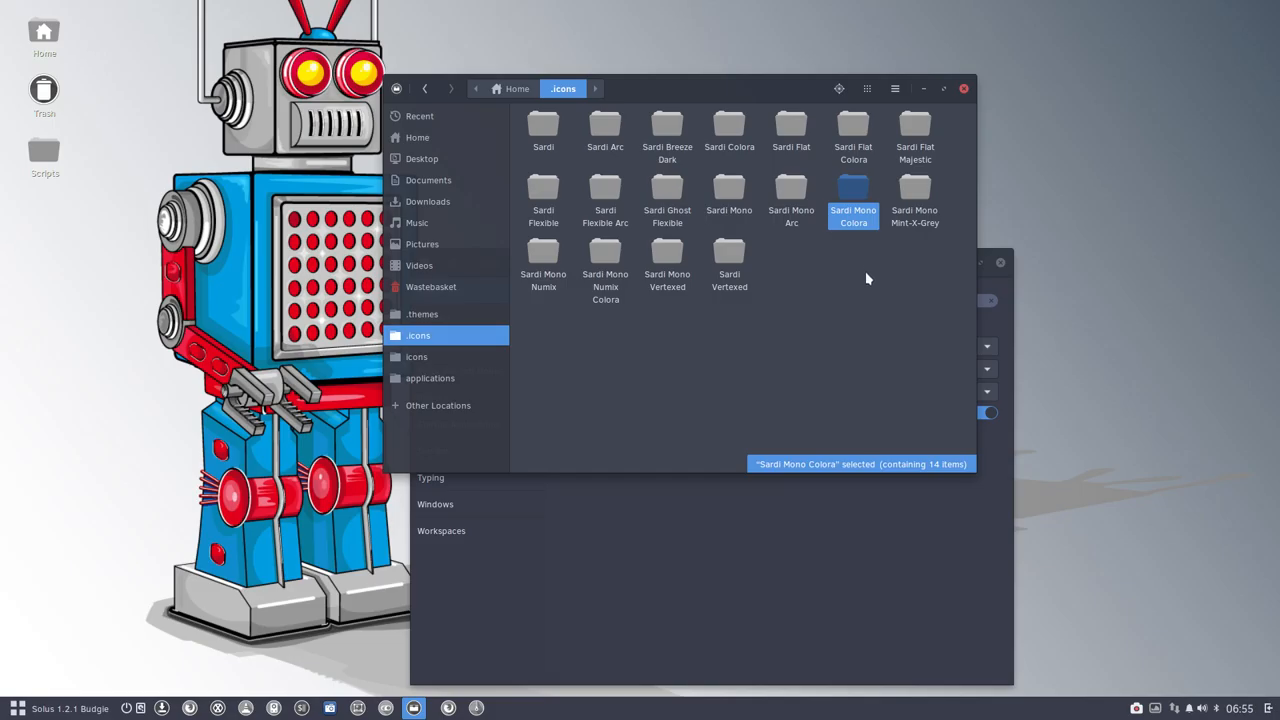
{"action": "left_click", "coordinate": [605, 255]}
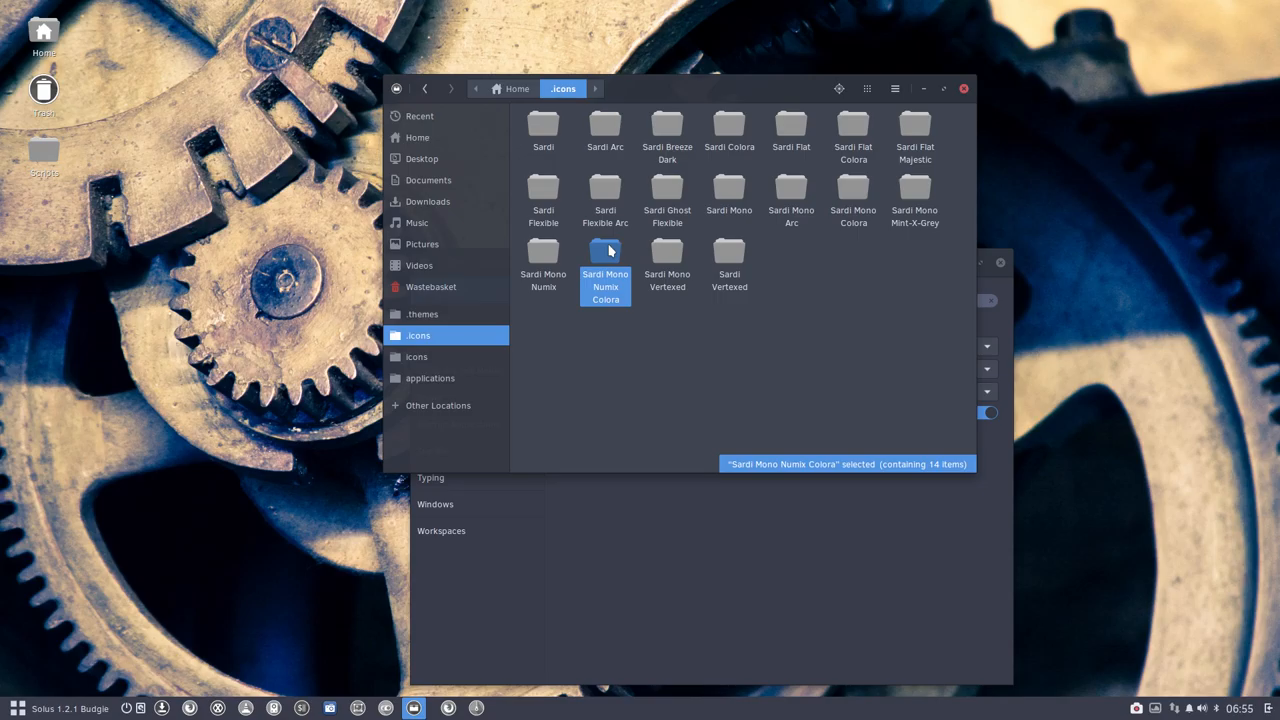
{"action": "mouse_move", "coordinate": [700, 108]}
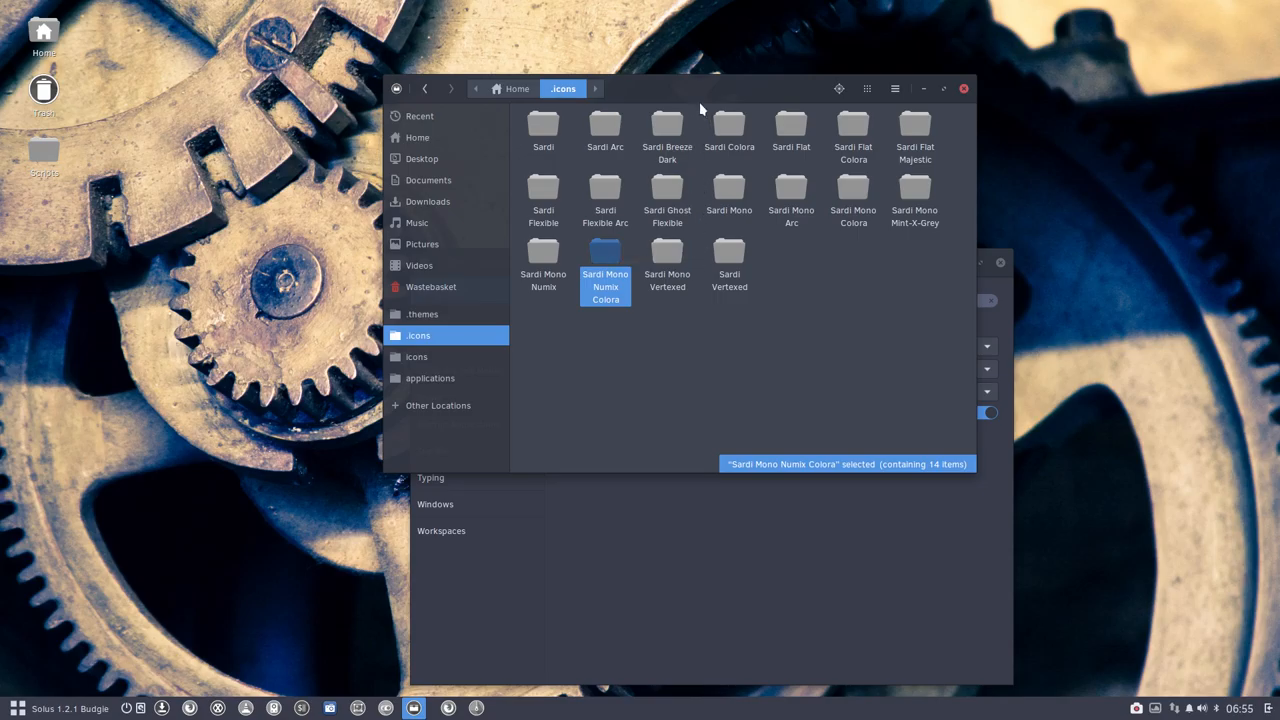
{"action": "left_click_drag", "start_coordinate": [700, 88], "coordinate": [700, 113]}
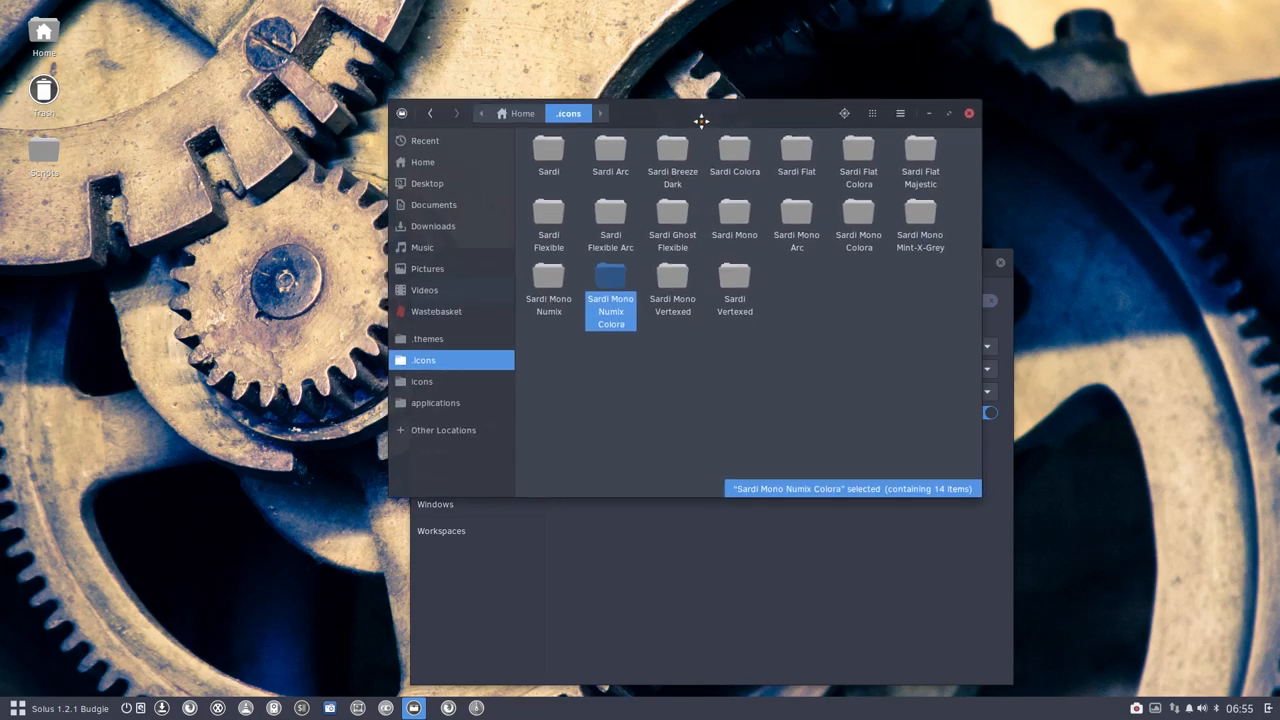
{"action": "left_click_drag", "start_coordinate": [700, 112], "coordinate": [711, 132]}
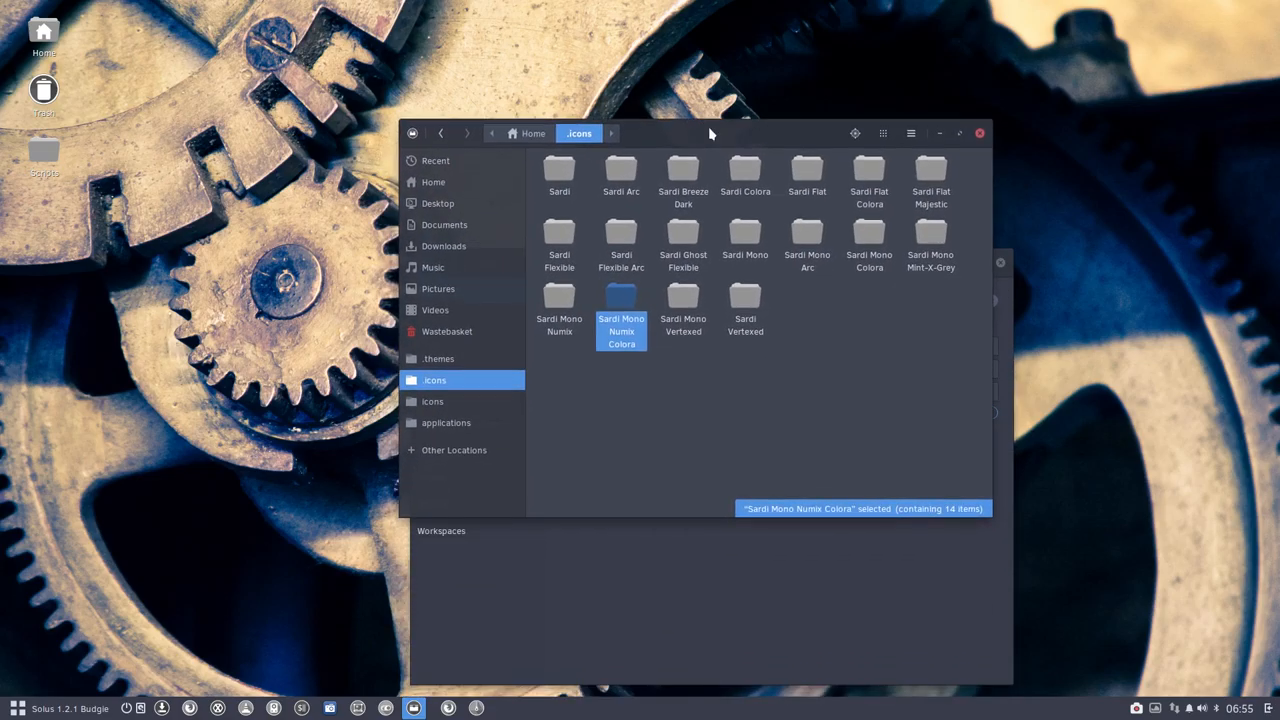